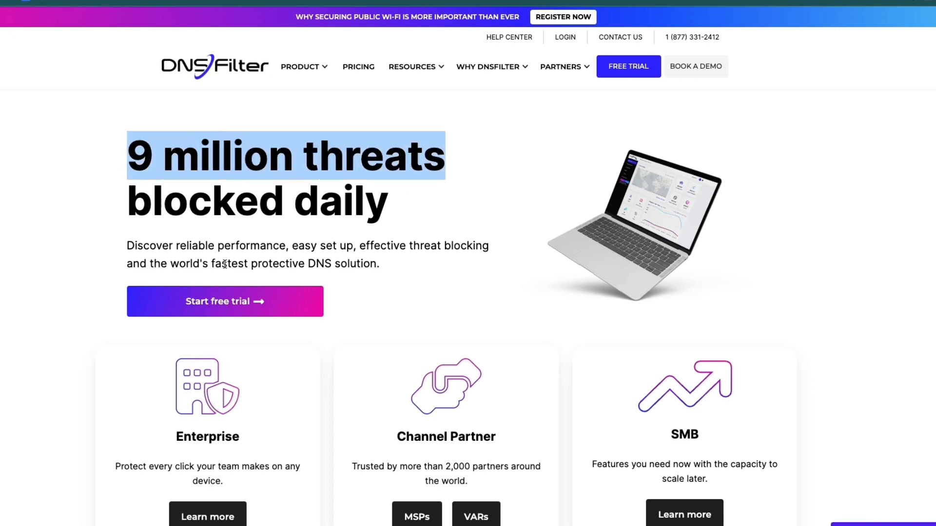
# - Browse the homepage features: Public Wi-Fi, then the Insights Reporting and Universal Lists descriptions
pyautogui.scroll(-3)
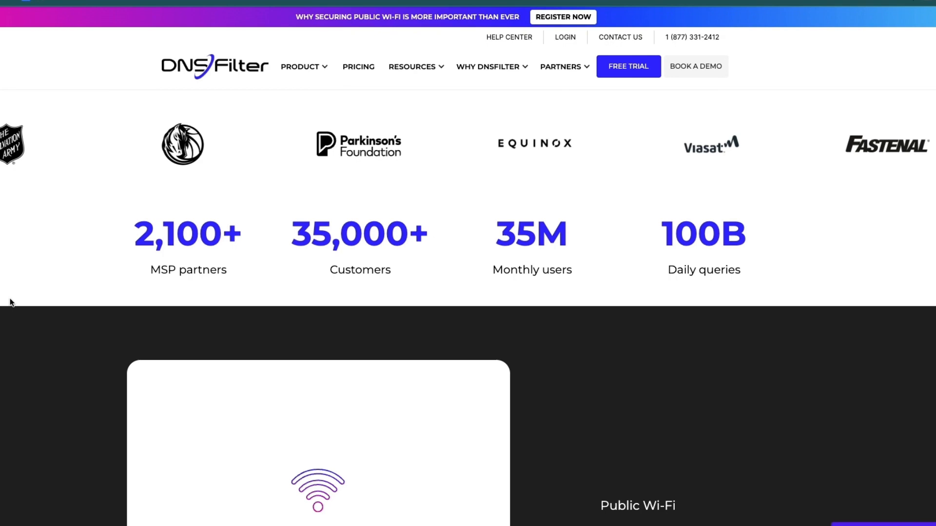
pyautogui.scroll(-3)
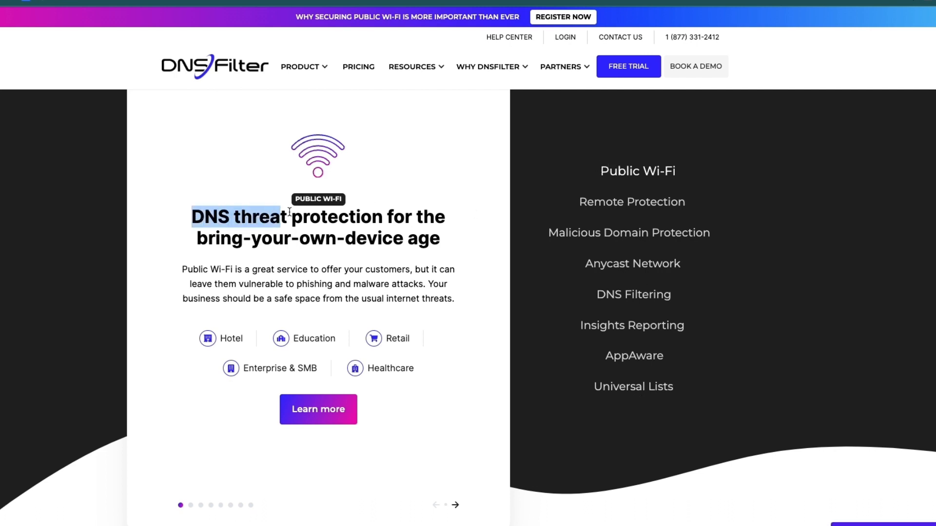
pyautogui.moveTo(289, 216); pyautogui.dragTo(404, 235)
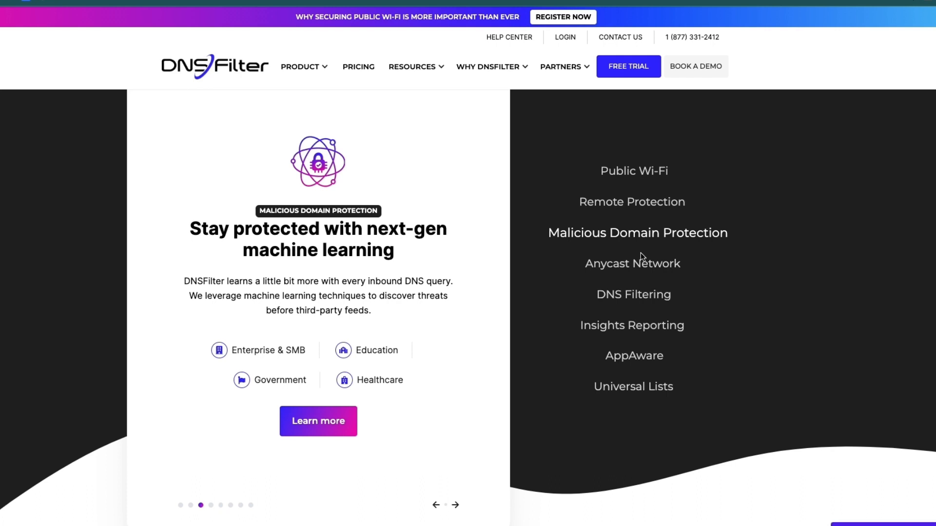
pyautogui.moveTo(554, 172)
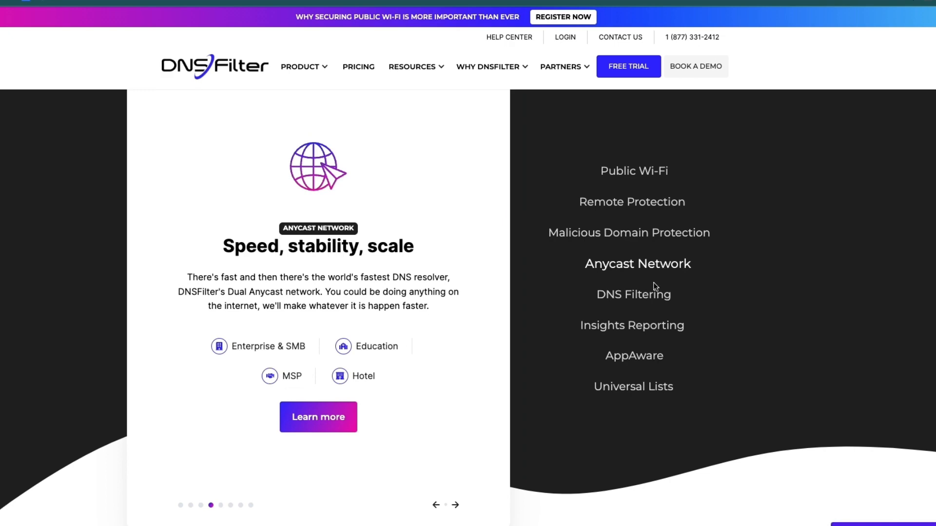
pyautogui.click(632, 325)
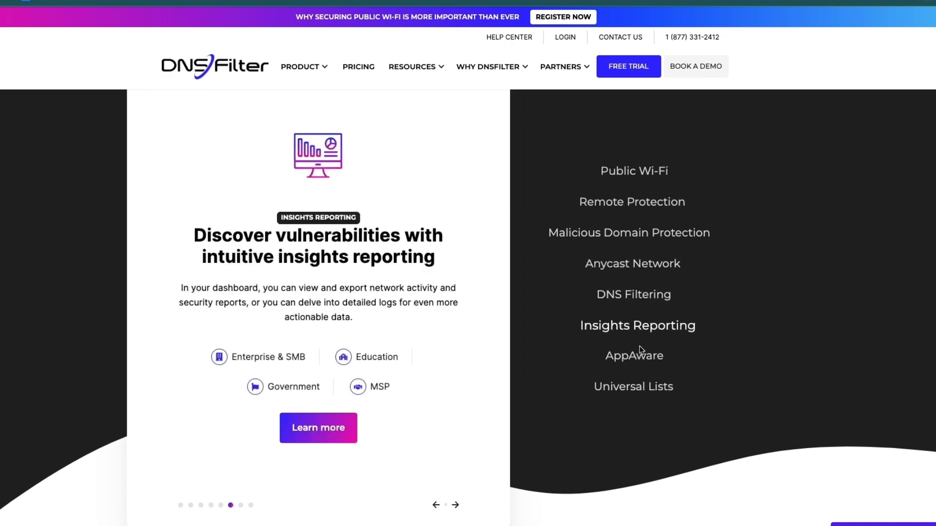
pyautogui.click(638, 387)
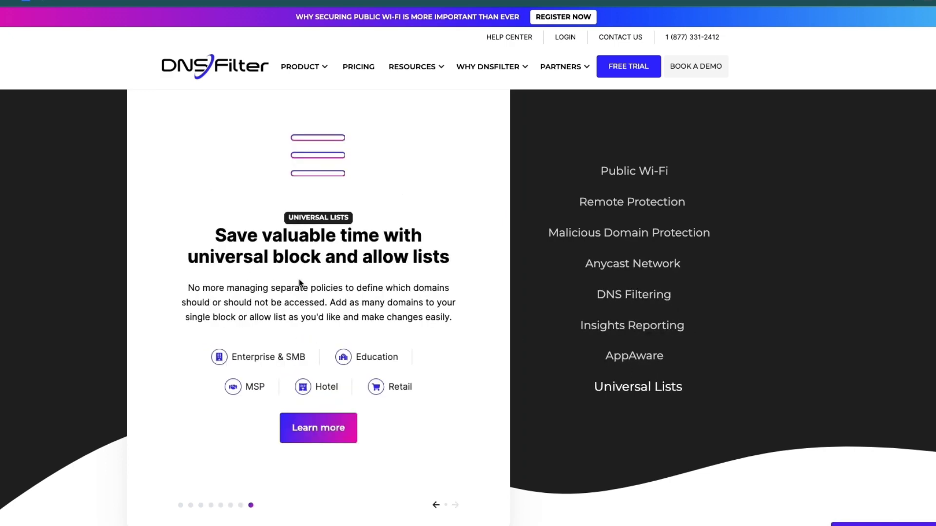
pyautogui.scroll(-3)
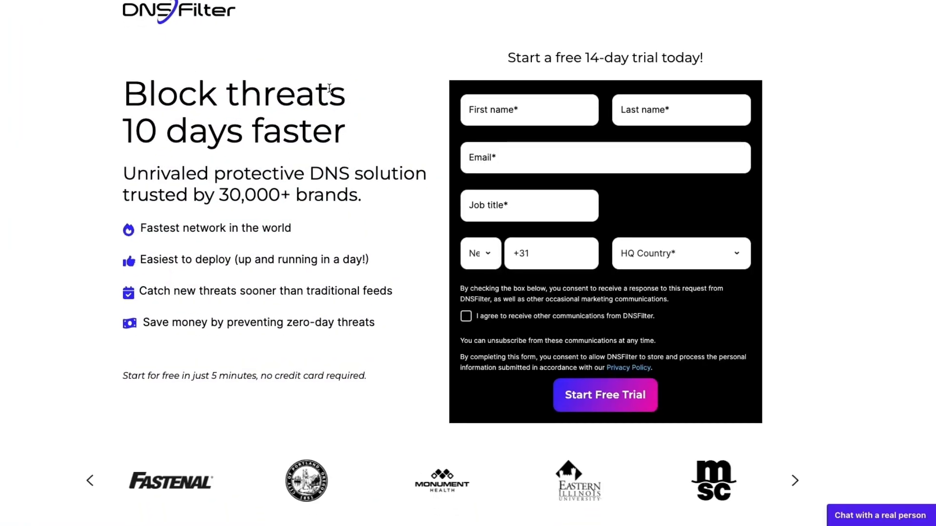
# - Open the Free Trial sign-up form from the header
pyautogui.click(681, 110)
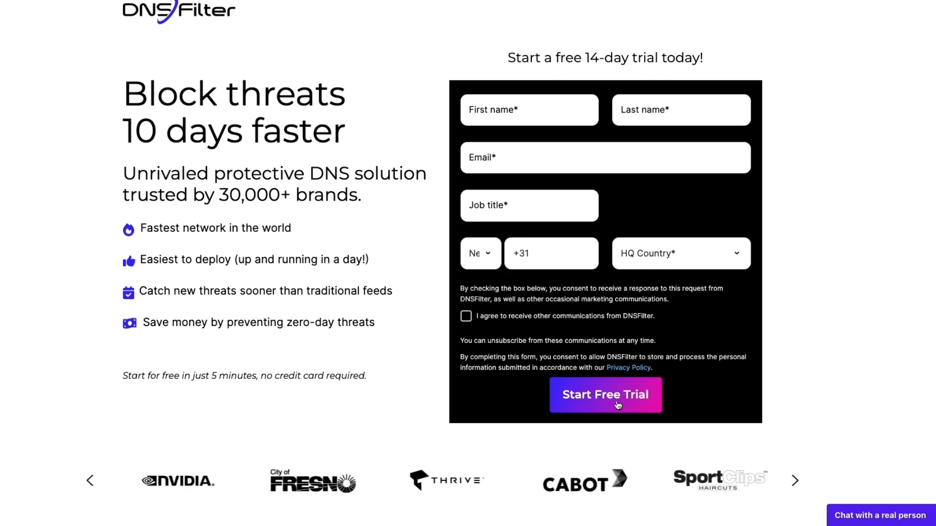
# - Submit the trial form, then submit the new password to create the account
pyautogui.click(606, 395)
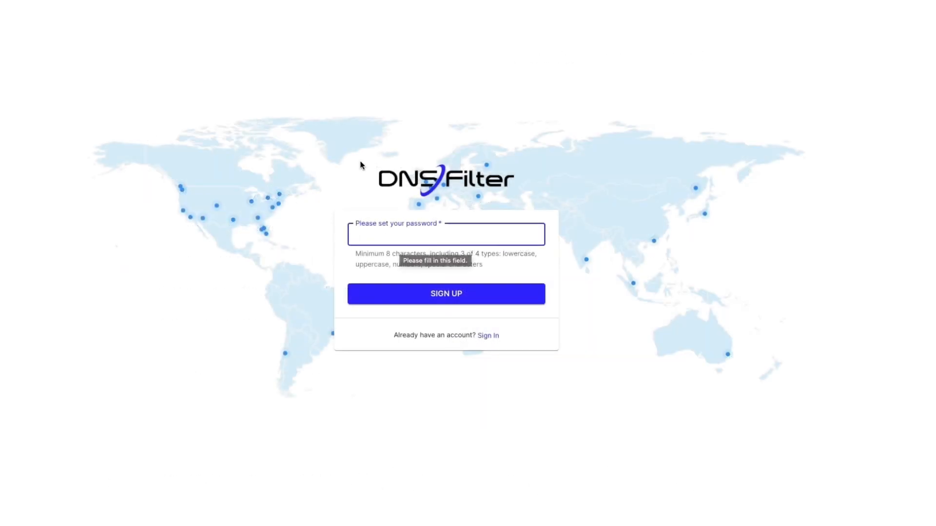
pyautogui.click(446, 294)
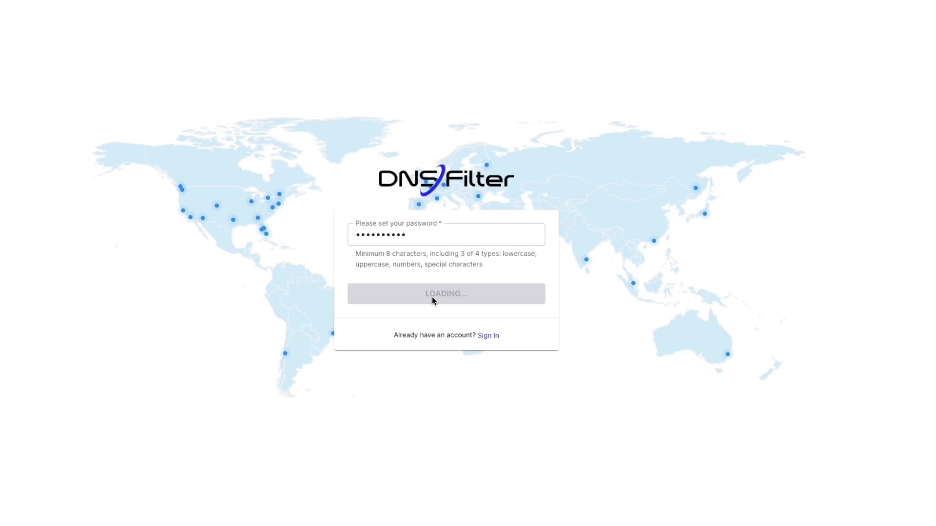
pyautogui.click(446, 293)
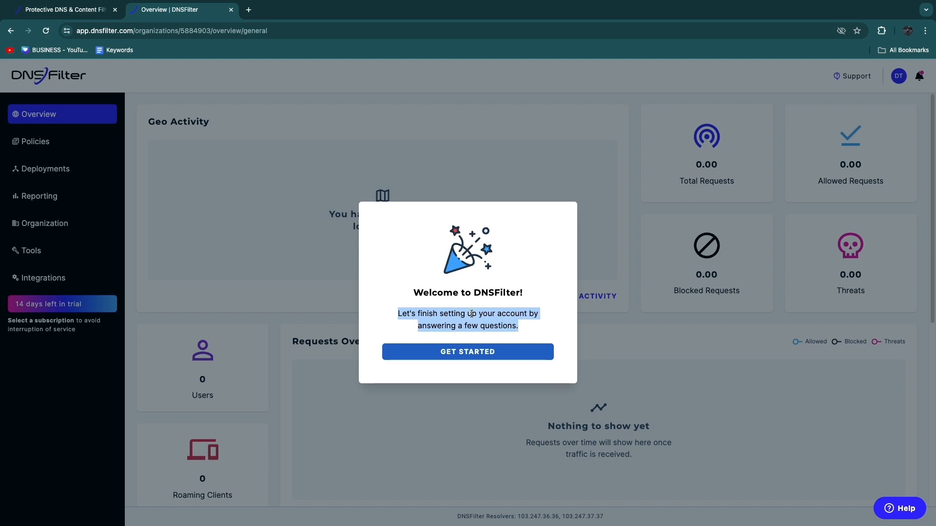
# - Start the setup questionnaire, pick a network type, and click Complete Account Setup
pyautogui.click(468, 352)
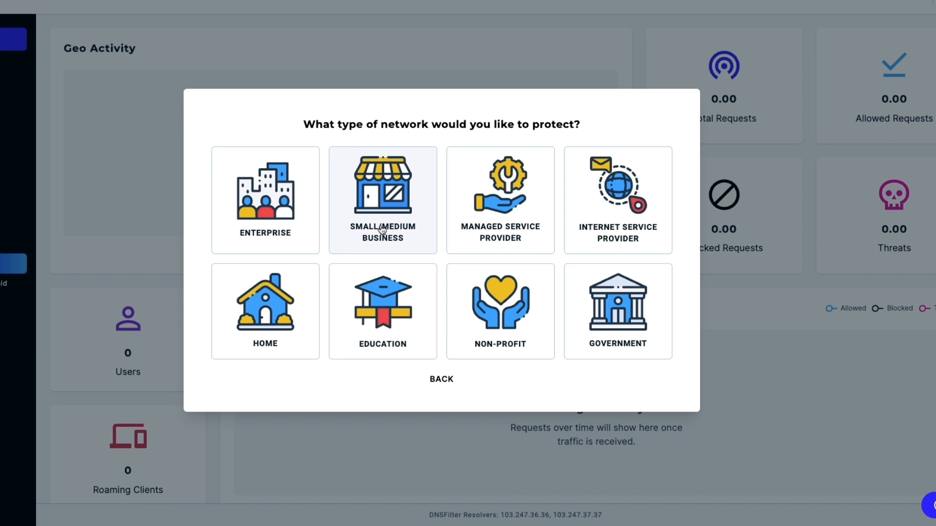
pyautogui.moveTo(516, 237)
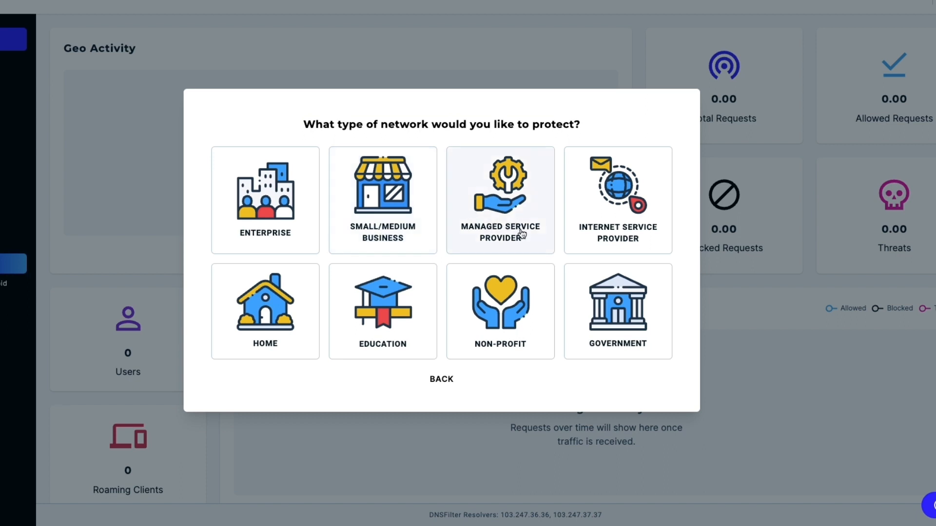
pyautogui.moveTo(260, 363)
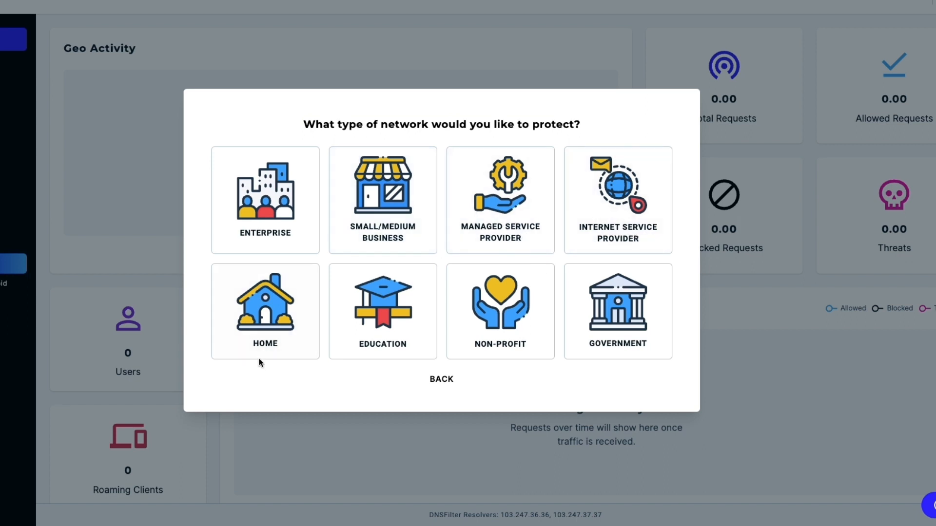
pyautogui.moveTo(477, 359)
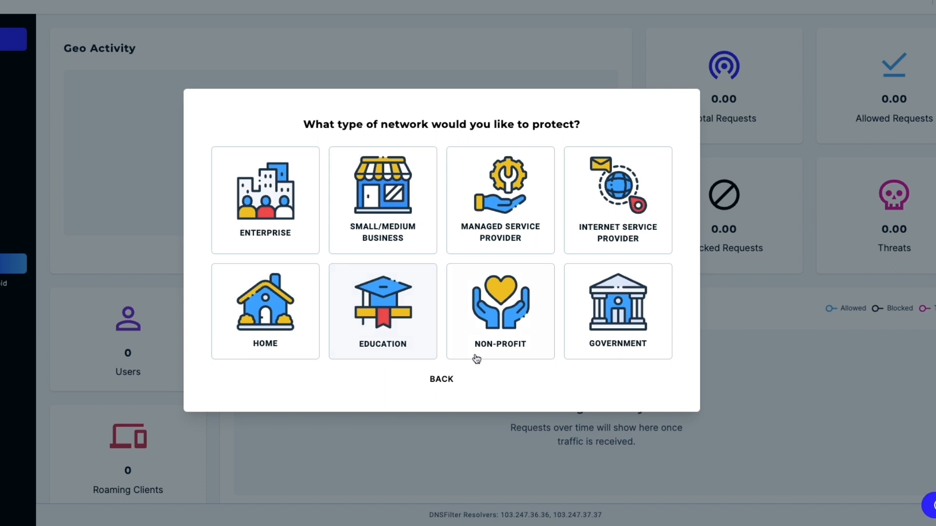
pyautogui.moveTo(550, 379)
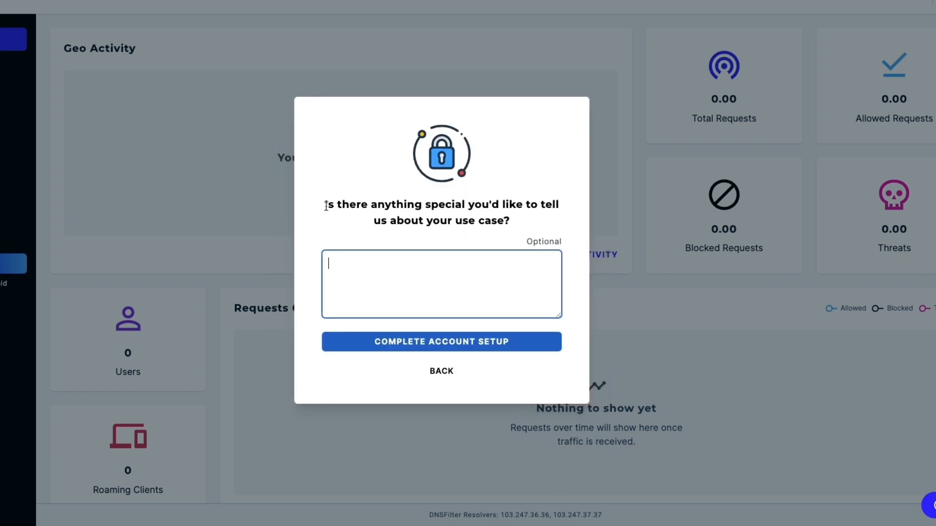
pyautogui.moveTo(325, 204); pyautogui.dragTo(446, 204)
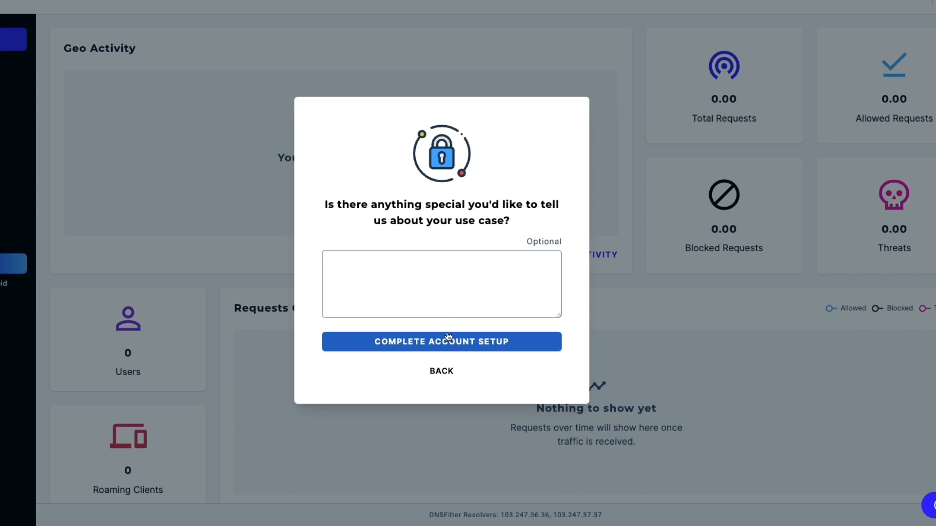
pyautogui.click(467, 306)
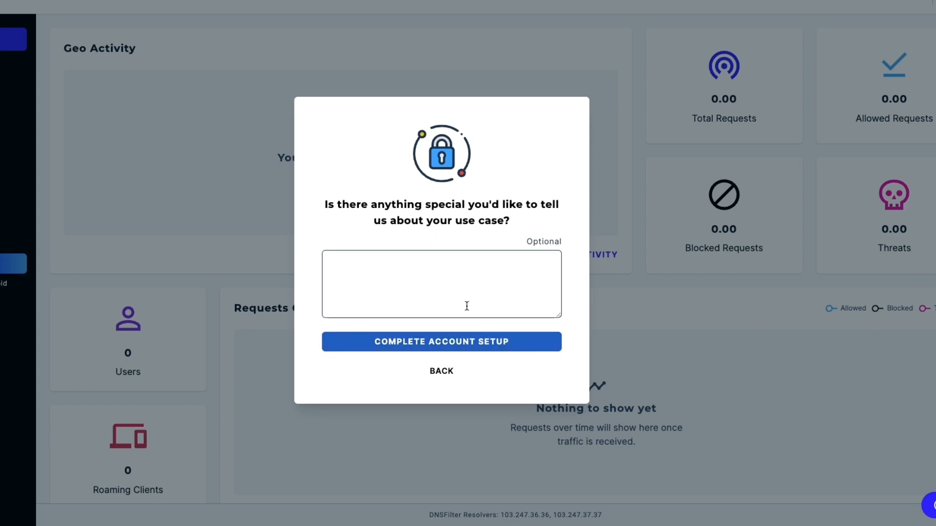
pyautogui.click(441, 341)
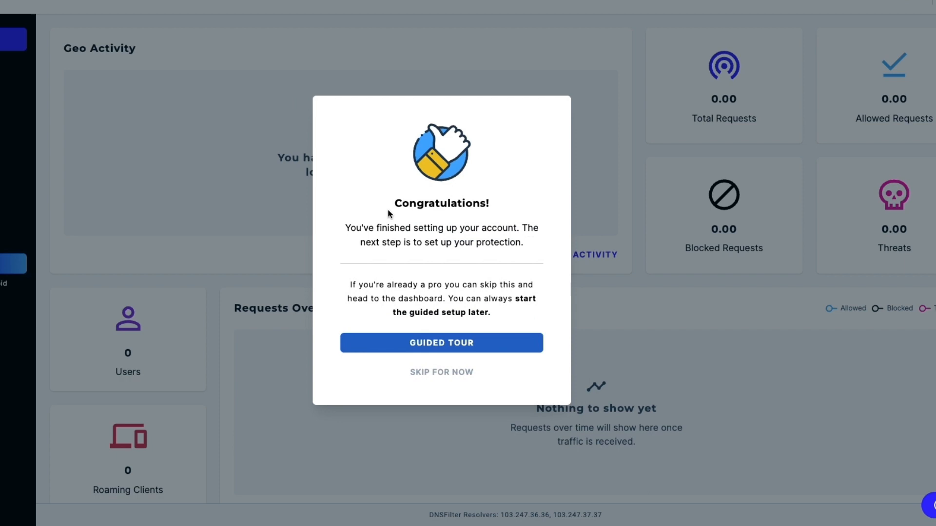
# - Choose Guided Tour in the Congratulations dialog to reach the Overview dashboard
pyautogui.doubleClick(441, 203)
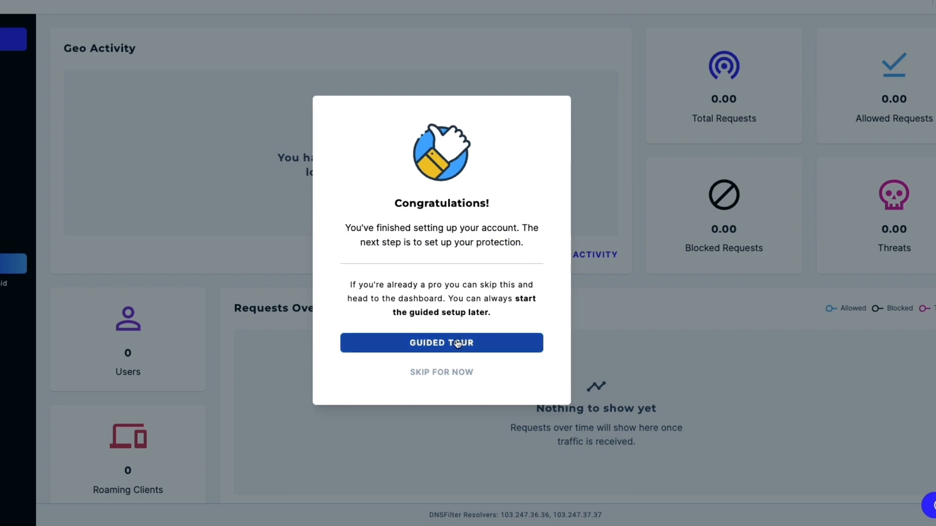
pyautogui.click(441, 344)
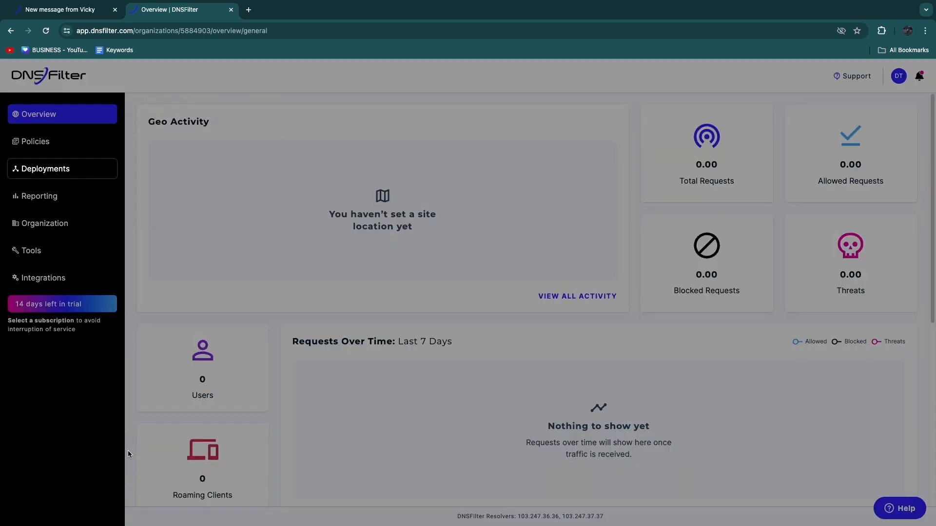
# - Go to Deployments' Sites list and close the guided tour menu
pyautogui.click(45, 169)
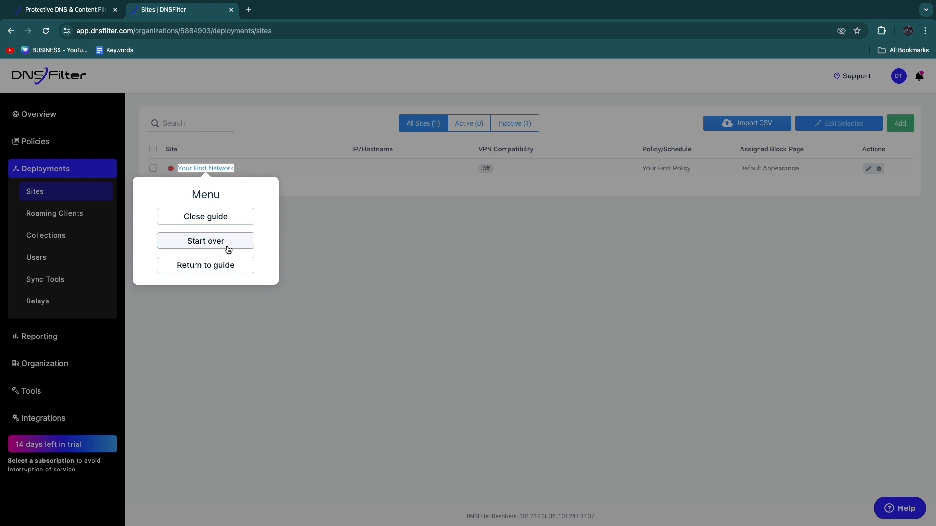
pyautogui.click(205, 216)
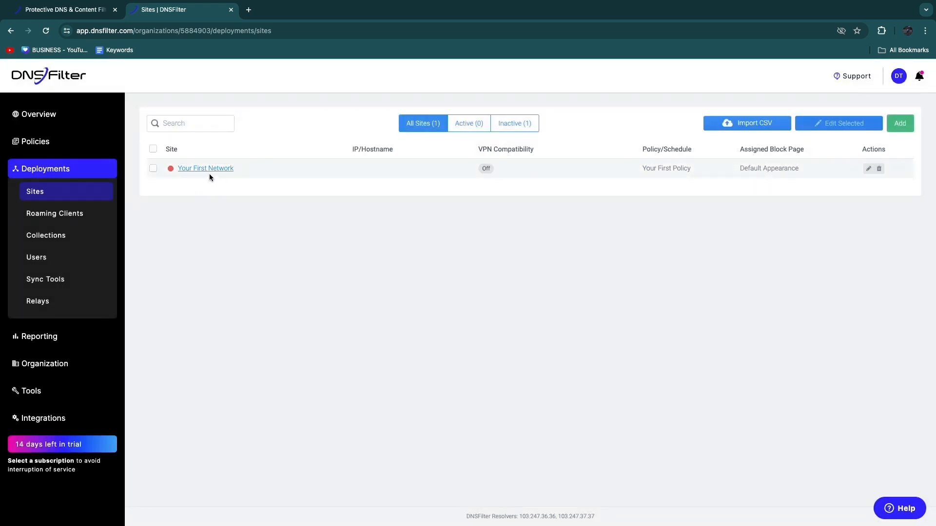
# - Review the Your First Network site settings, then go to the Policies filtering list
pyautogui.click(205, 168)
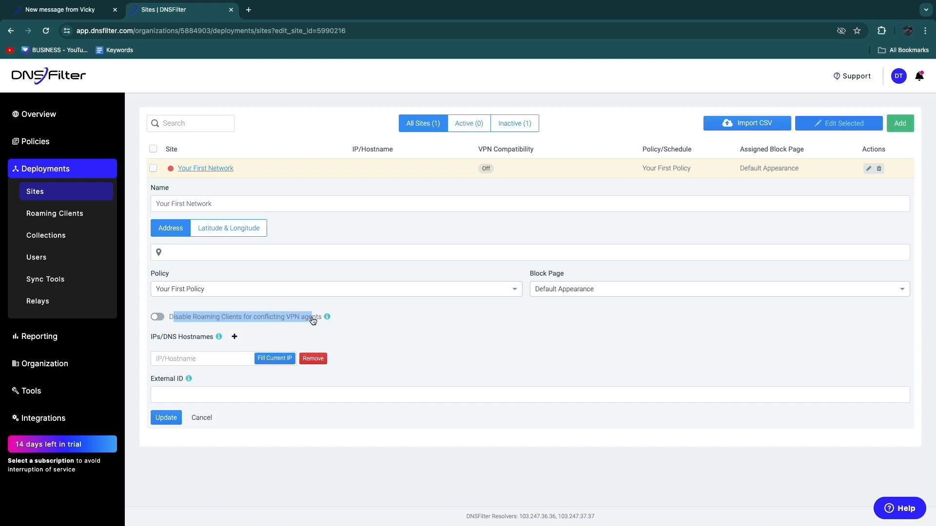
pyautogui.moveTo(327, 317)
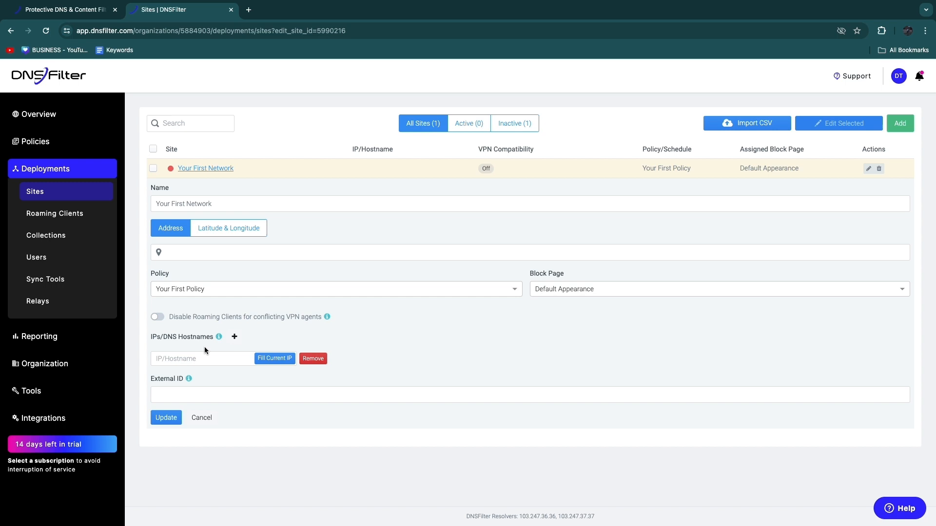
pyautogui.moveTo(219, 336)
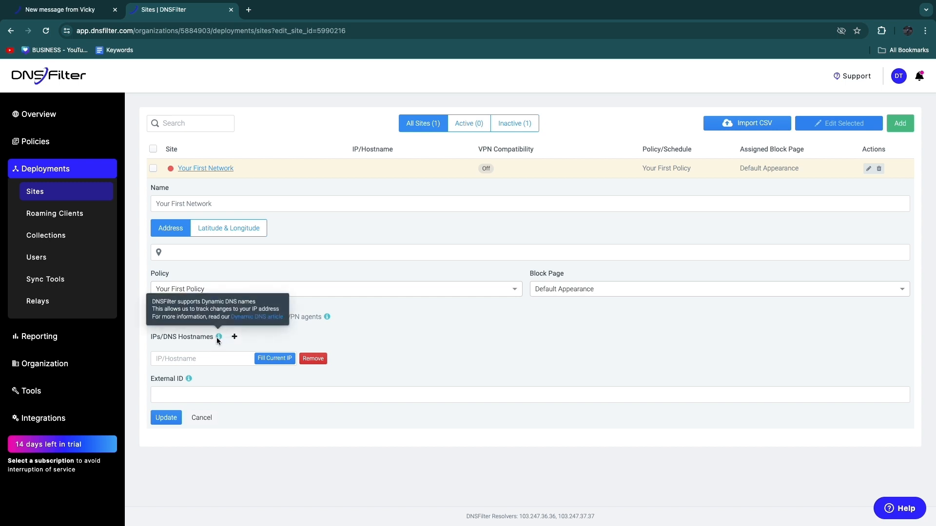
pyautogui.moveTo(263, 323)
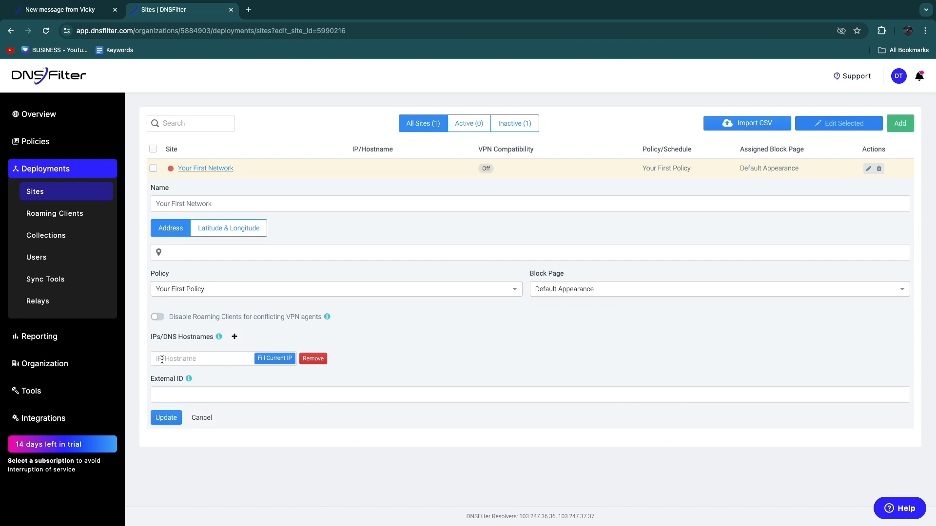
pyautogui.moveTo(188, 378)
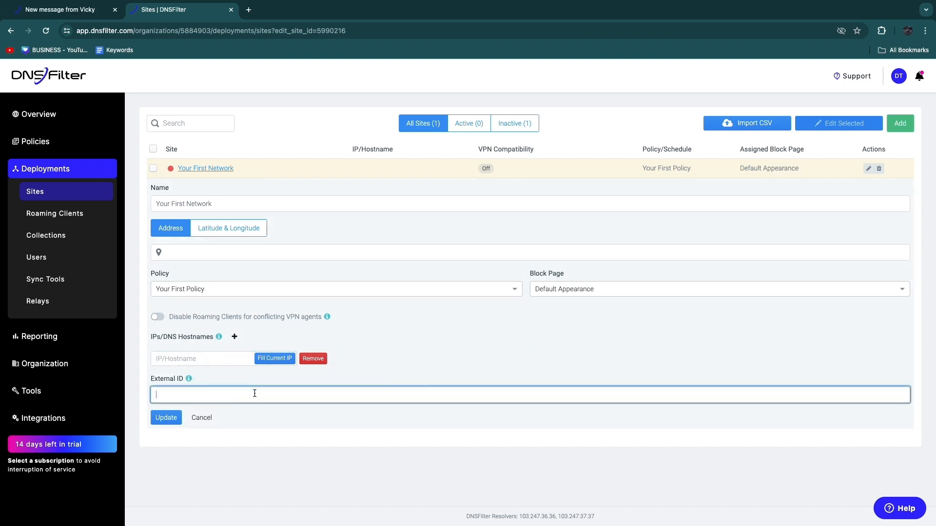
pyautogui.moveTo(186, 379)
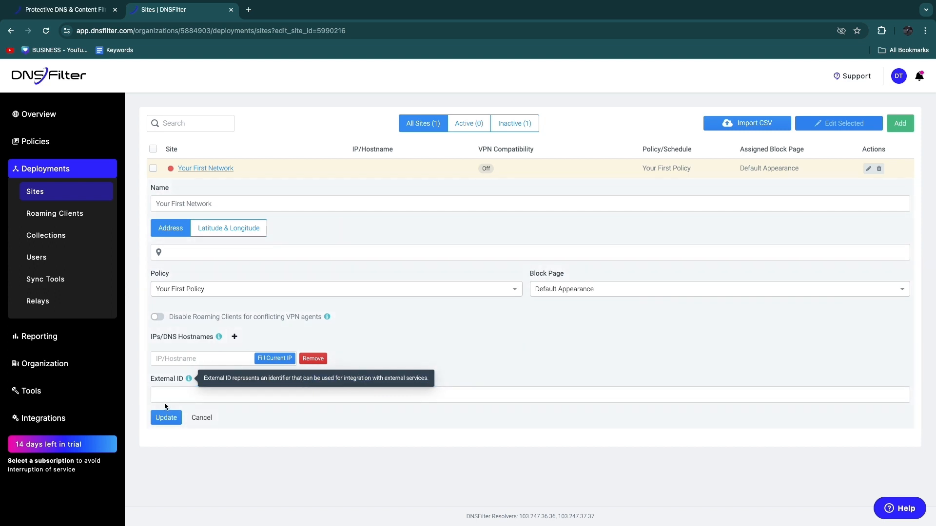
pyautogui.click(530, 401)
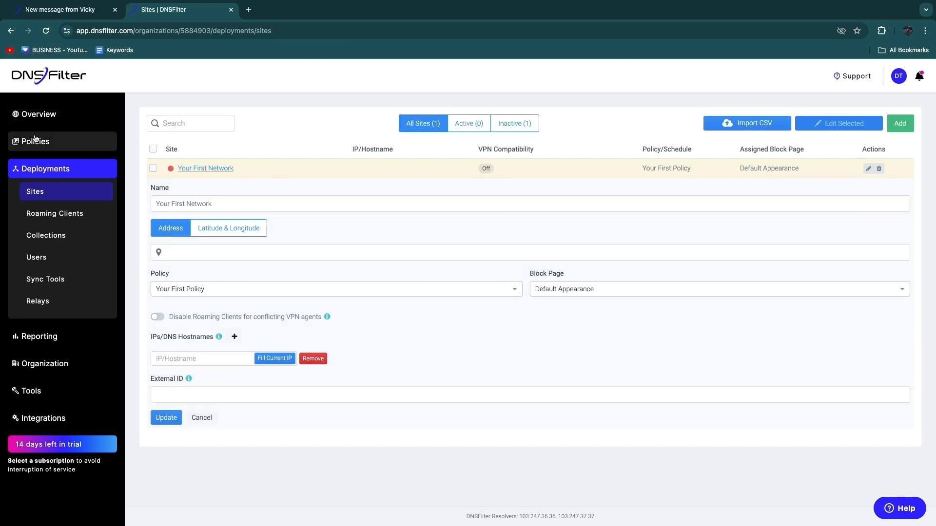
pyautogui.click(35, 141)
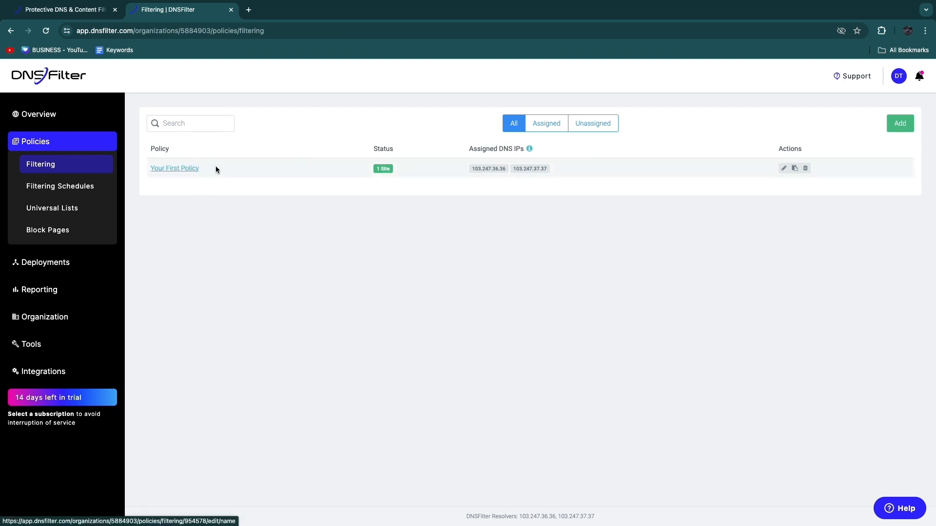
# - Open Your First Policy and view its Categories tab
pyautogui.click(175, 168)
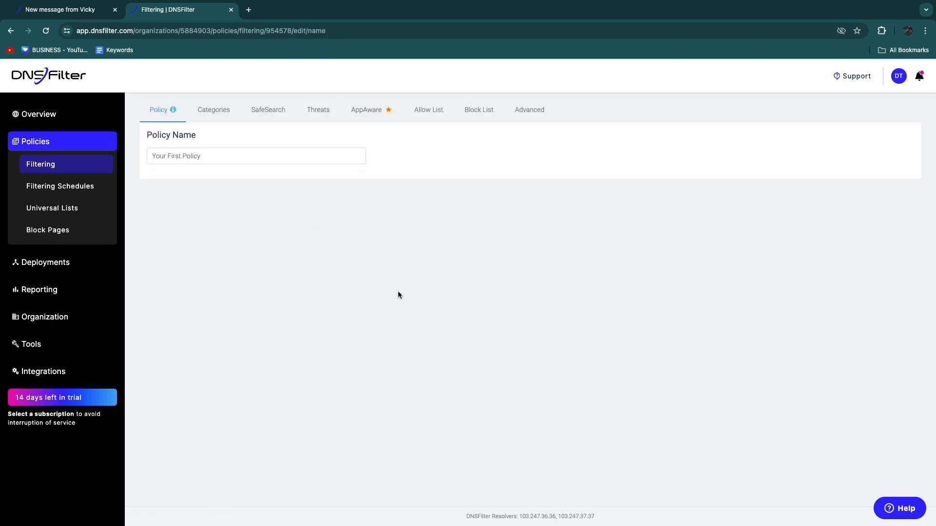
pyautogui.click(213, 110)
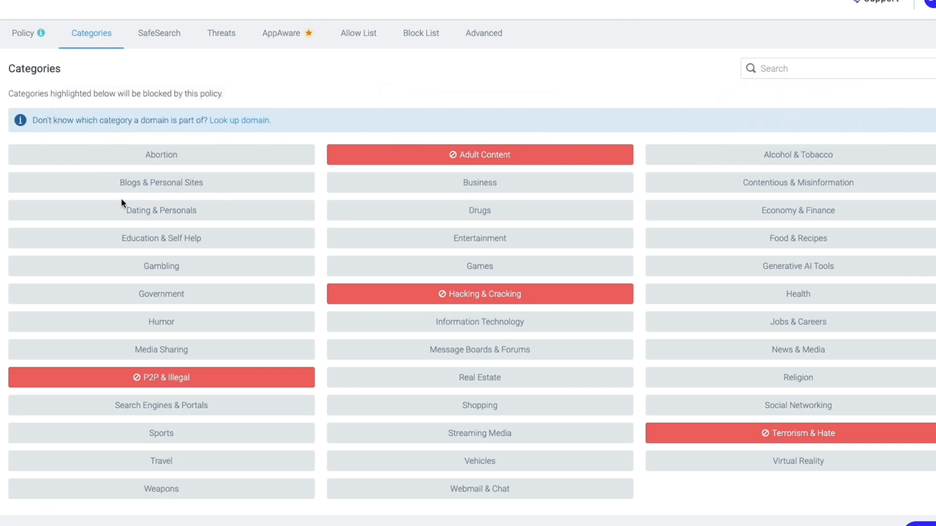
pyautogui.moveTo(209, 356)
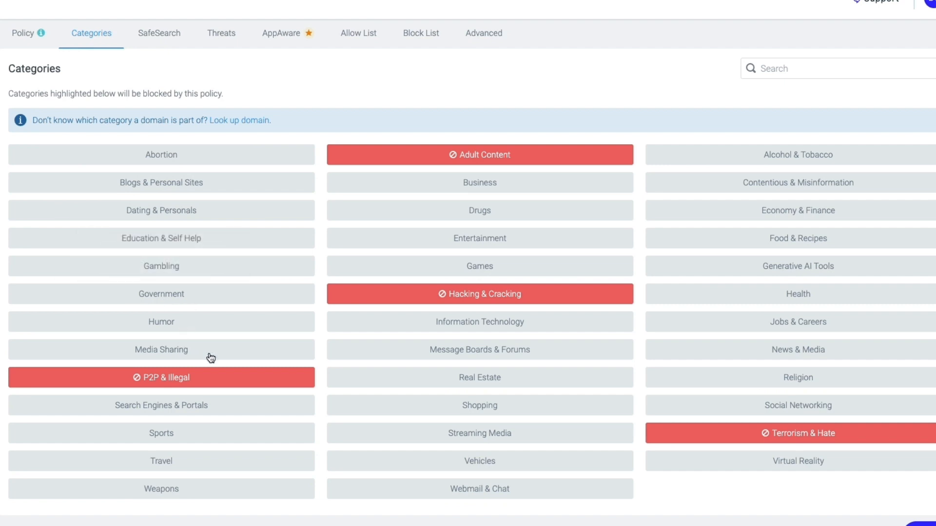
pyautogui.moveTo(529, 309)
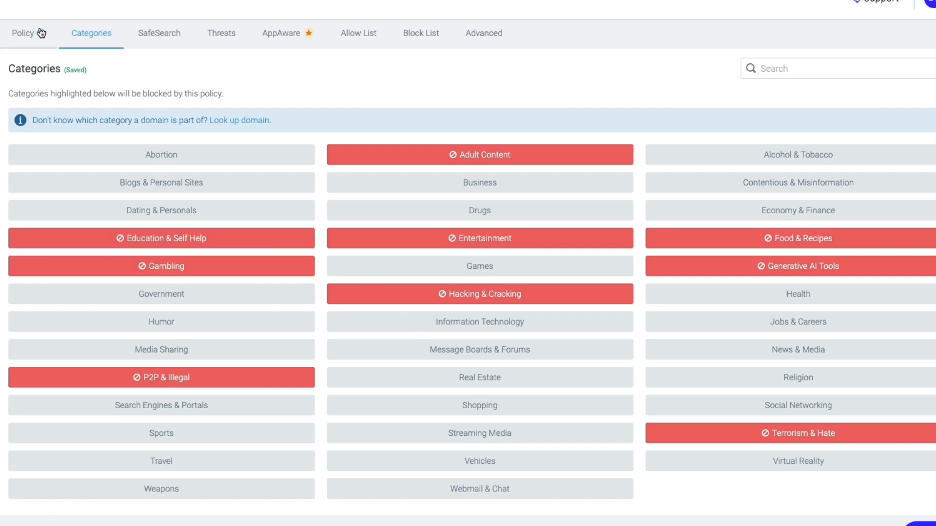
pyautogui.moveTo(165, 43)
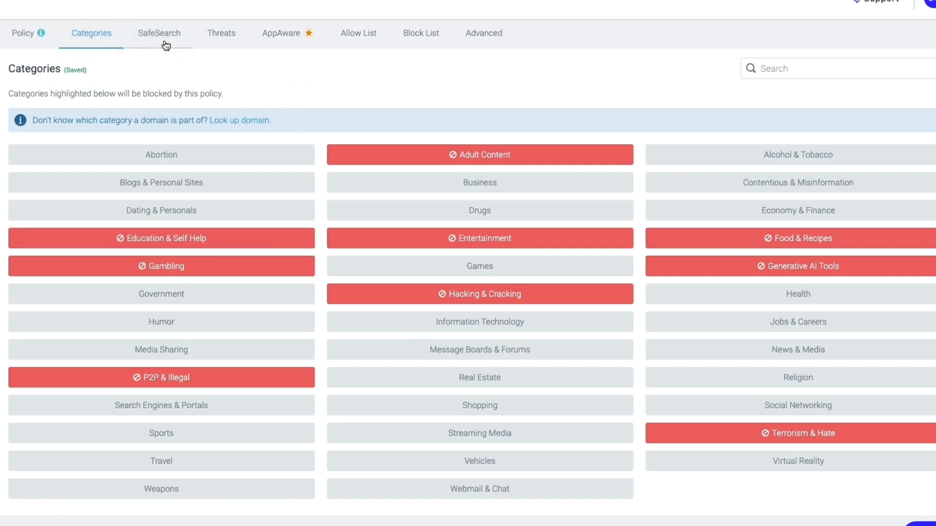
# - Show the policy's SafeSearch tab with Google, Bing, DuckDuckGo and Yandex enforced
pyautogui.click(158, 33)
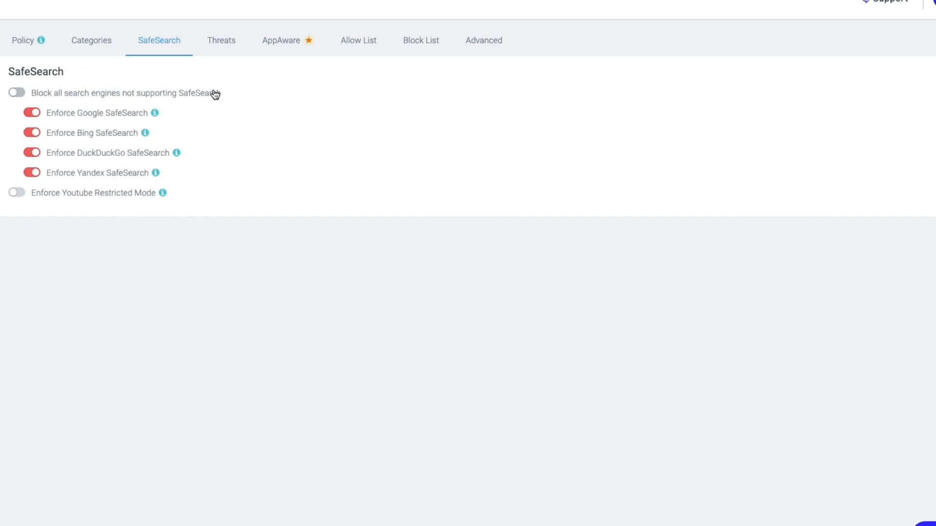
pyautogui.moveTo(78, 135)
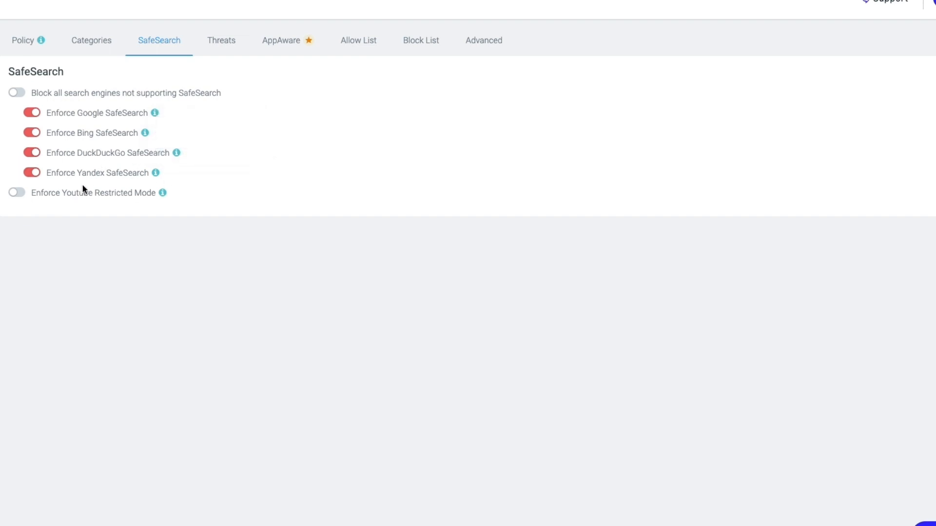
pyautogui.moveTo(27, 198)
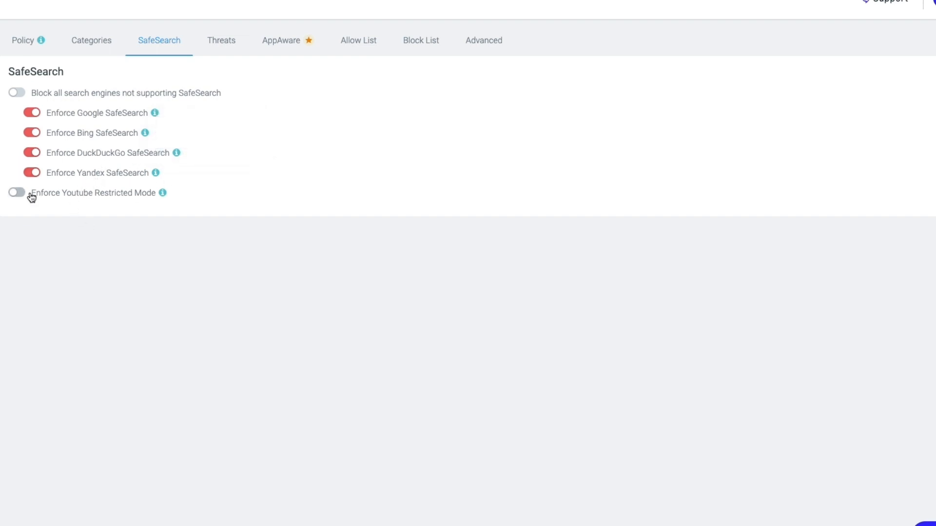
pyautogui.moveTo(230, 36)
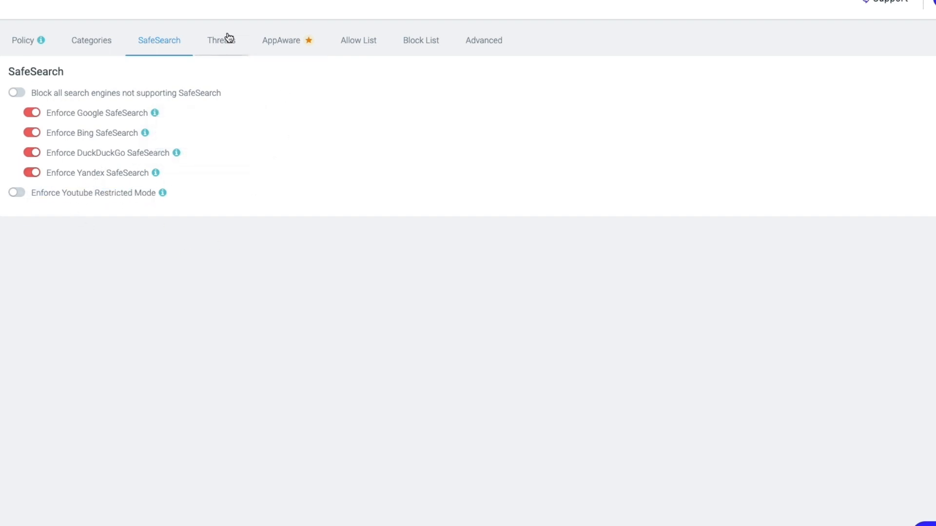
# - Show the policy's Threats tab with all eight threat types blocked
pyautogui.click(221, 40)
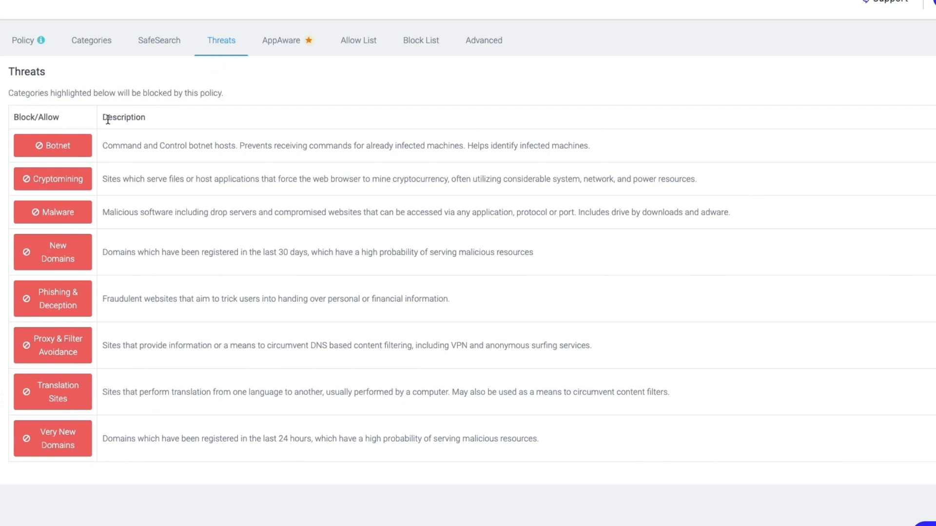
pyautogui.moveTo(85, 145)
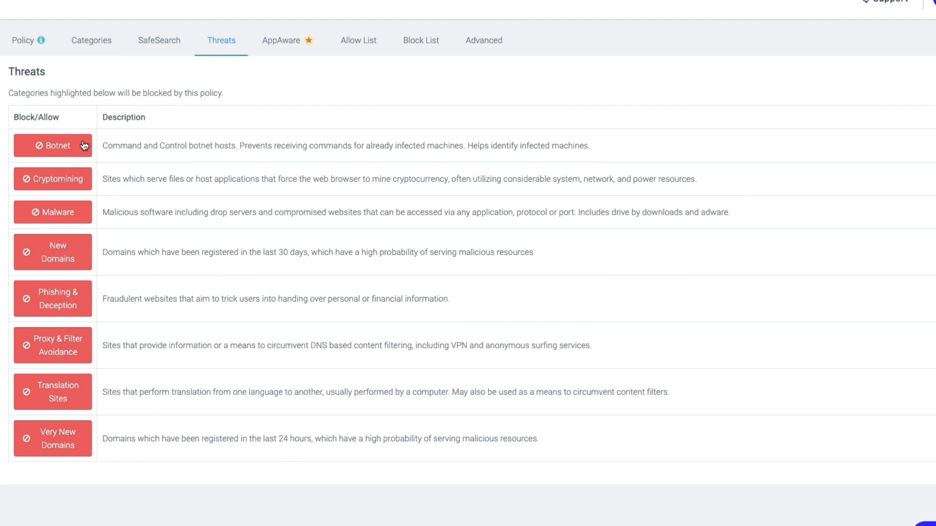
pyautogui.moveTo(73, 259)
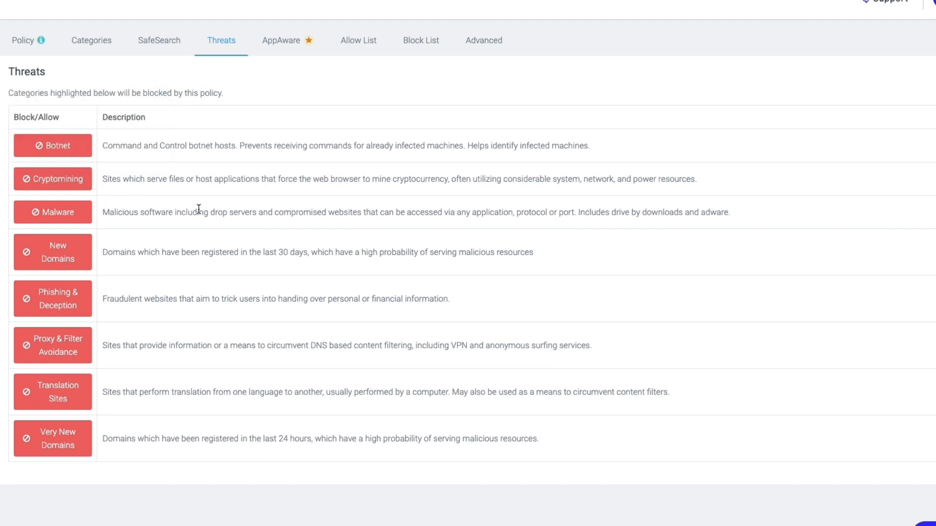
# - Browse Your First Policy's 12 AppAware categories and expand Messaging to see its apps
pyautogui.click(281, 41)
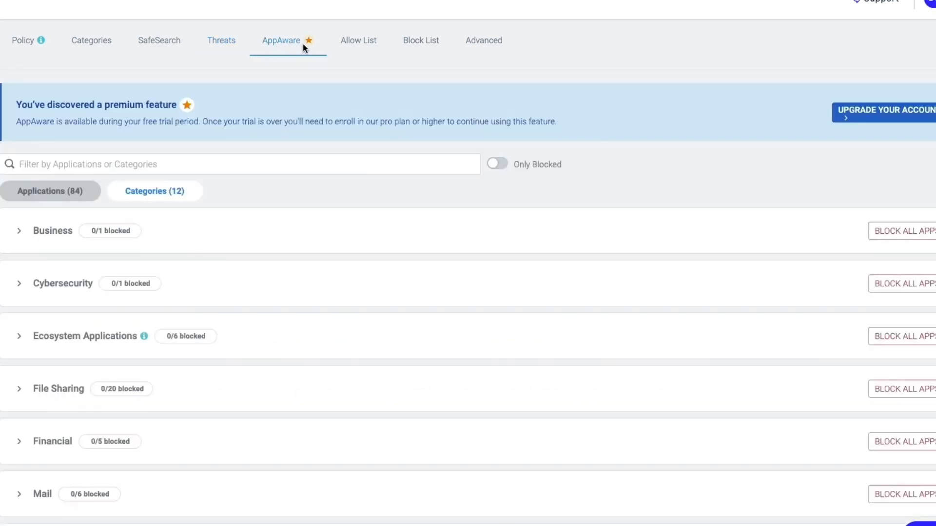
pyautogui.moveTo(49, 126)
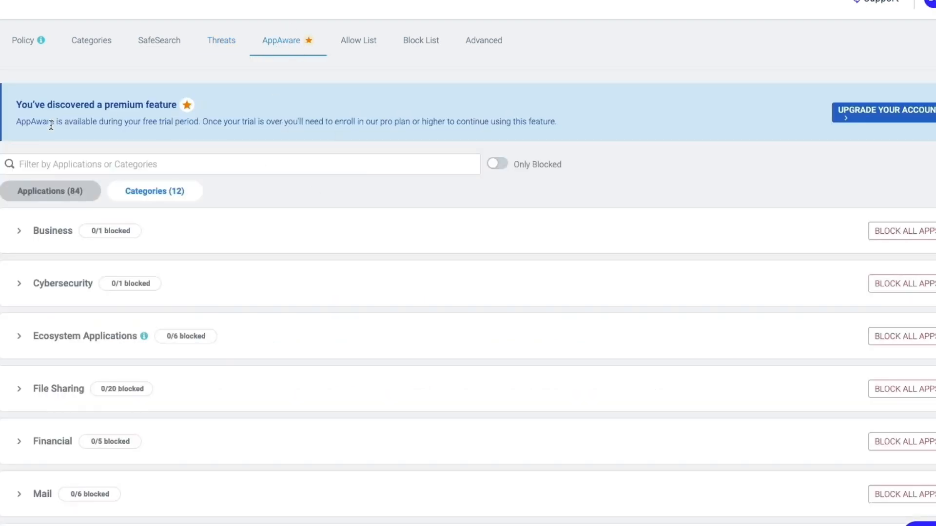
pyautogui.scroll(-3)
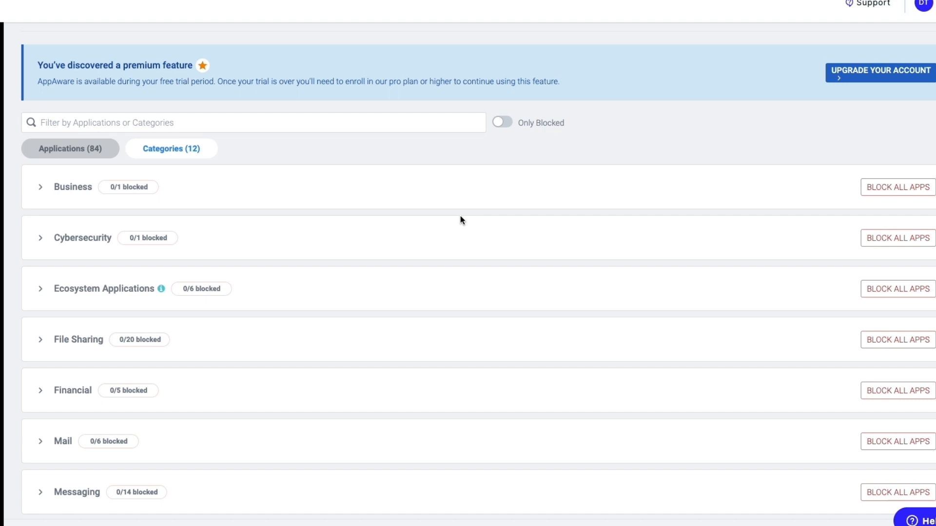
pyautogui.scroll(-3)
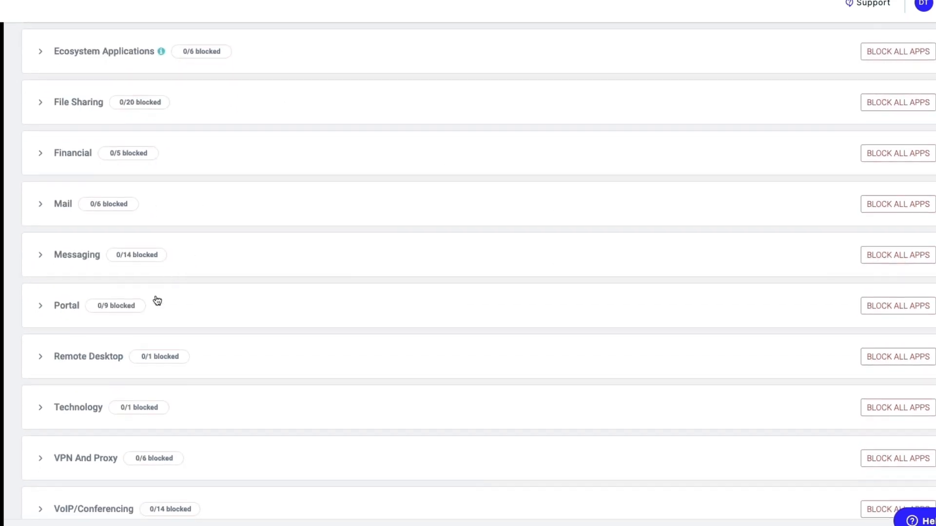
pyautogui.click(77, 254)
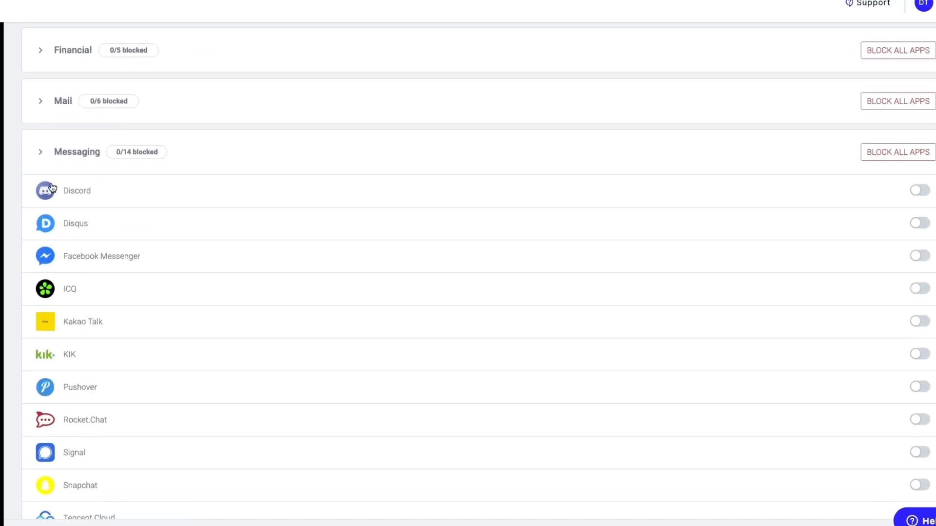
pyautogui.scroll(-3)
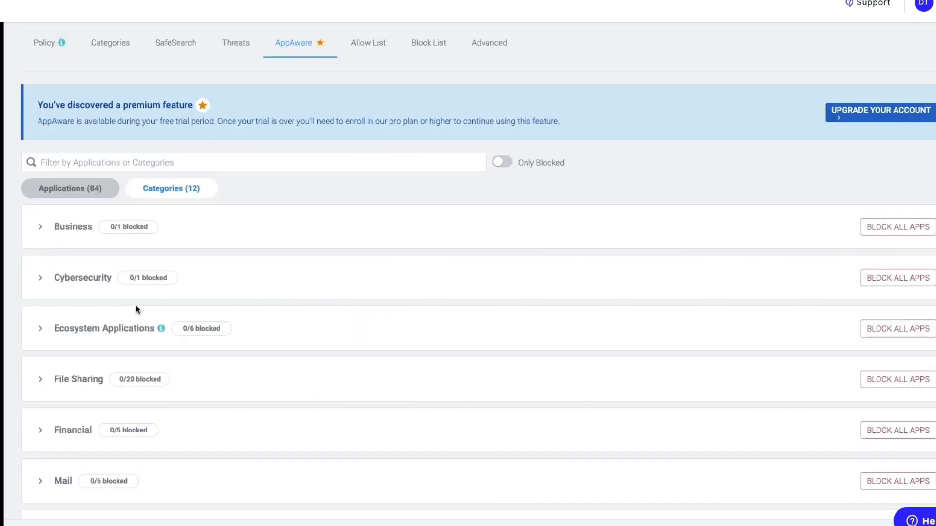
pyautogui.moveTo(192, 242)
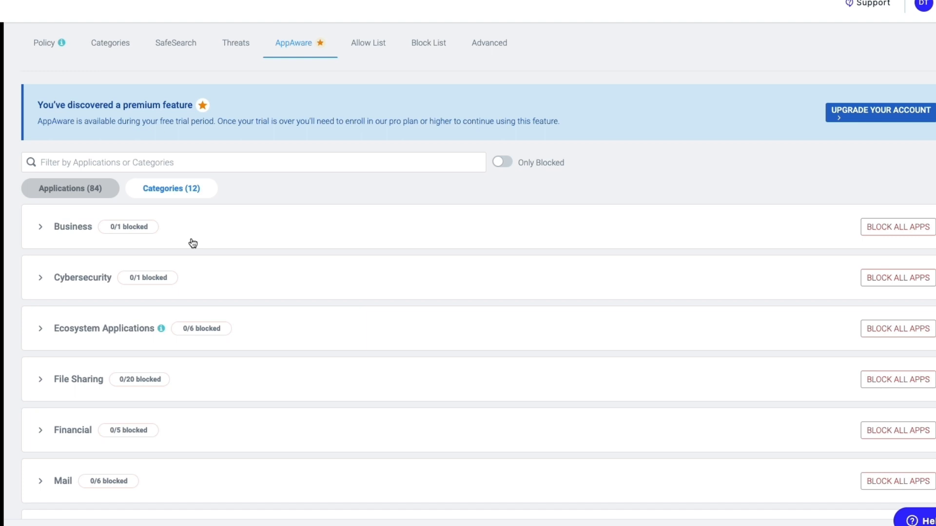
# - Review the empty Allow and Block lists, then the Advanced NAT IPs multiple-policy note
pyautogui.click(368, 43)
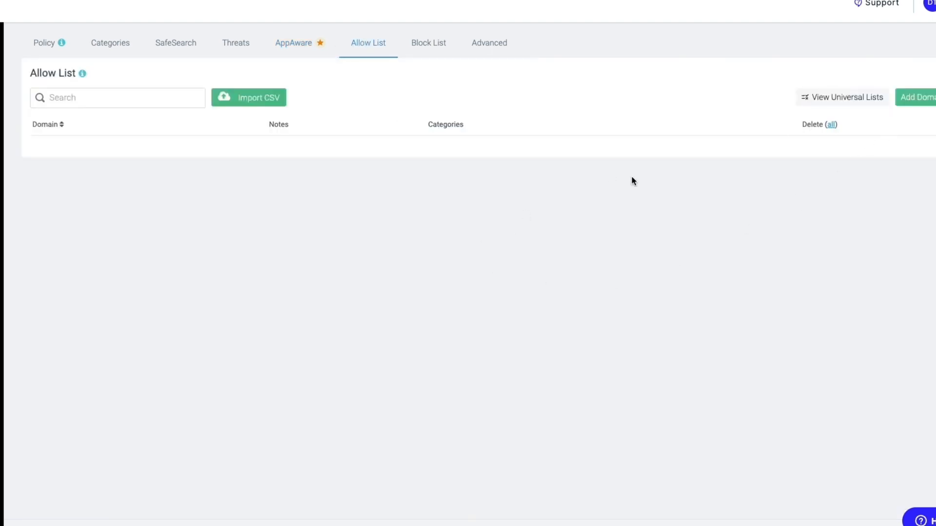
pyautogui.click(428, 43)
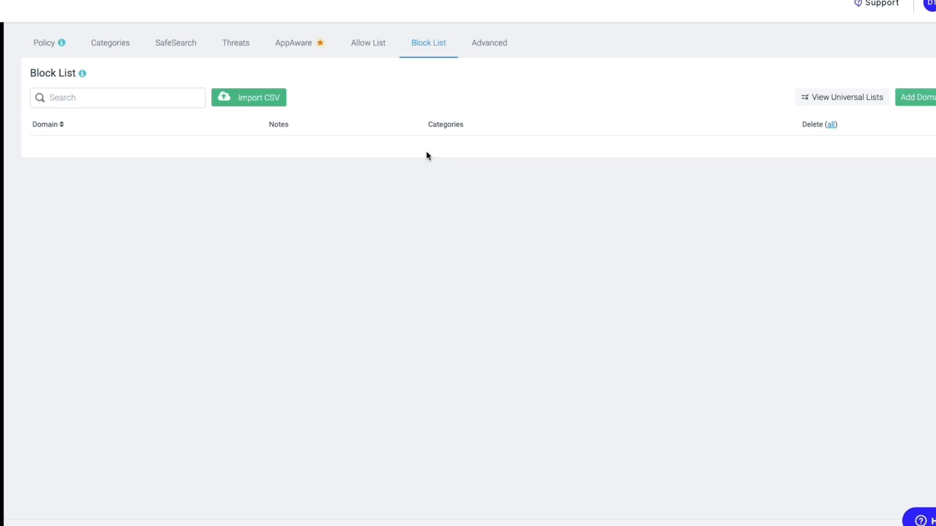
pyautogui.click(488, 43)
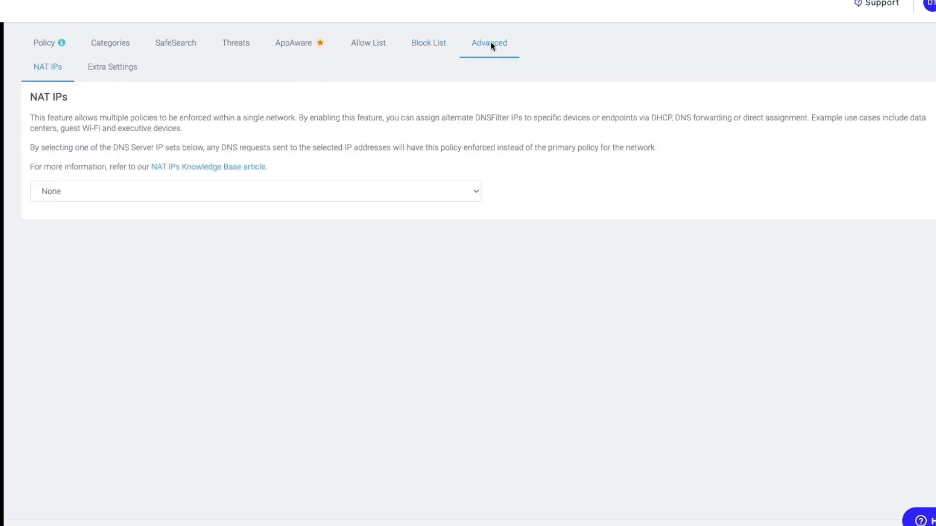
pyautogui.moveTo(30, 117); pyautogui.dragTo(107, 118)
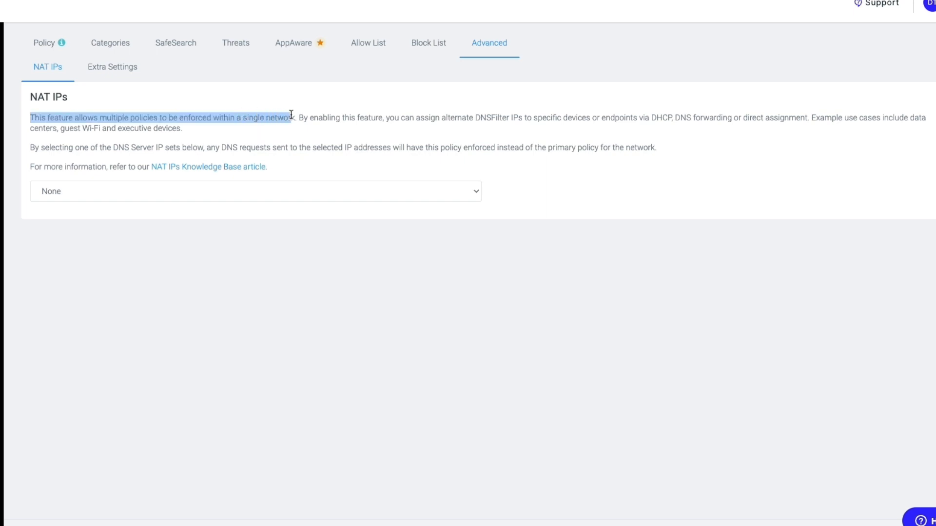
pyautogui.click(145, 327)
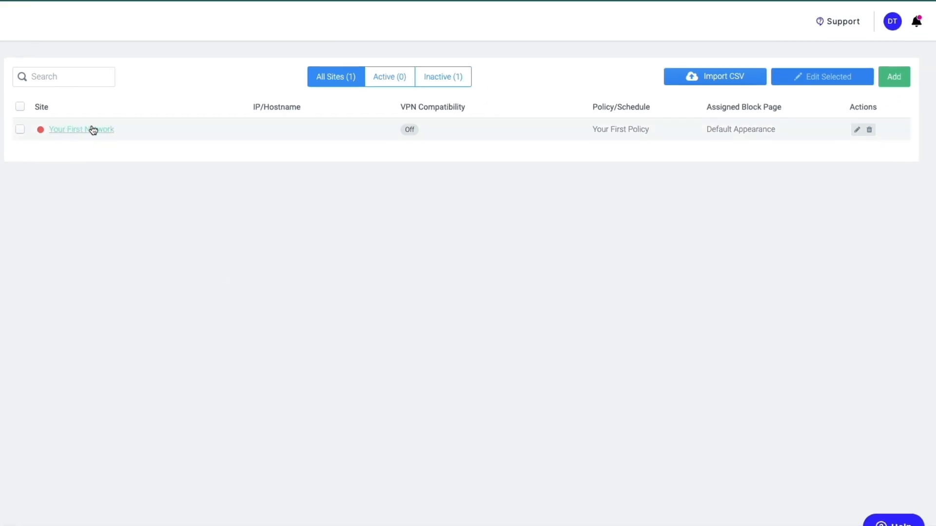
# - Give the Smith Building WAN site a latitude/longitude location and Your First Policy
pyautogui.click(894, 76)
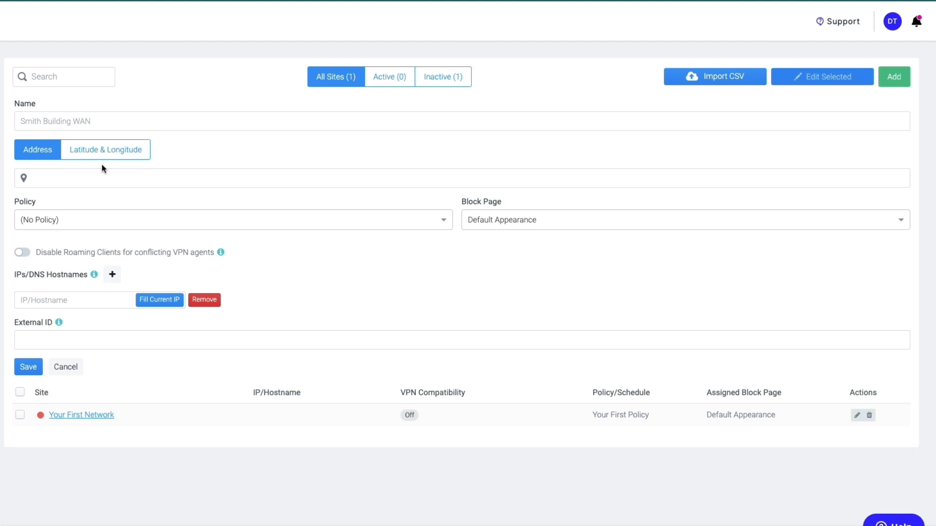
pyautogui.click(105, 150)
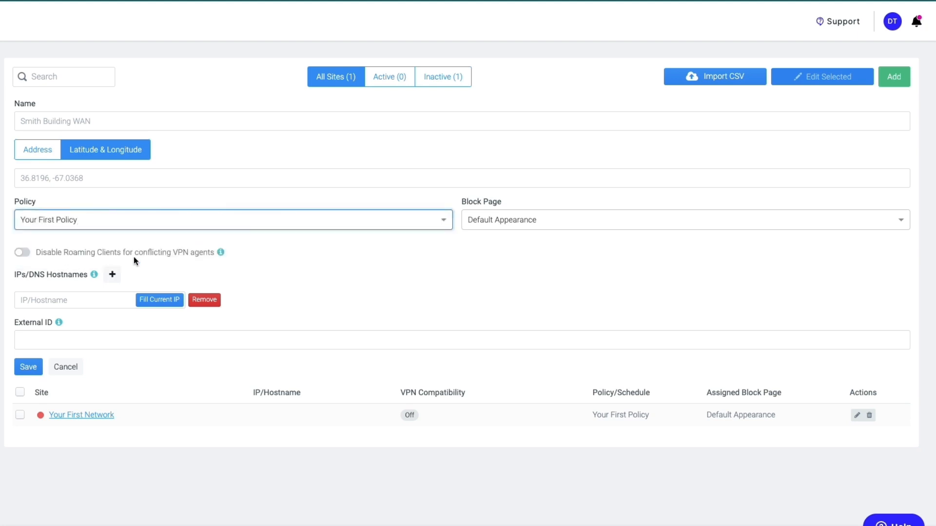
pyautogui.moveTo(69, 207)
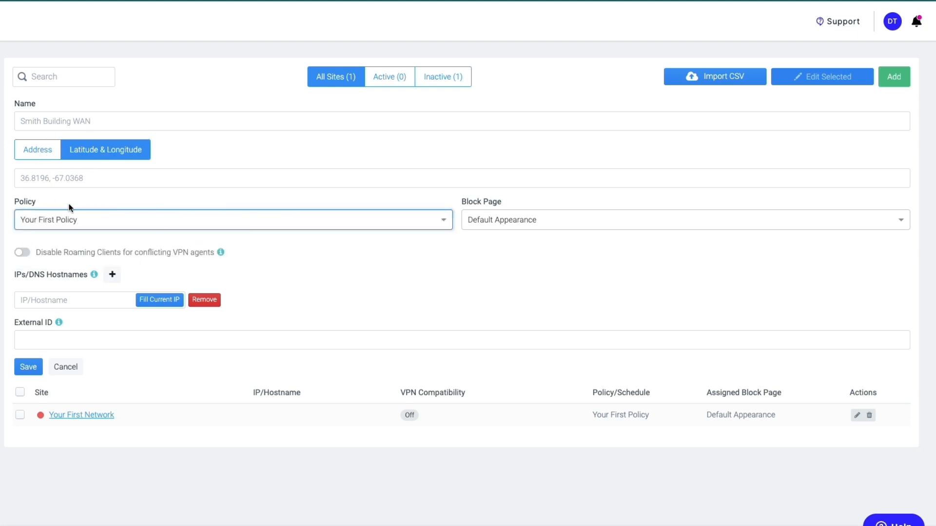
pyautogui.click(37, 149)
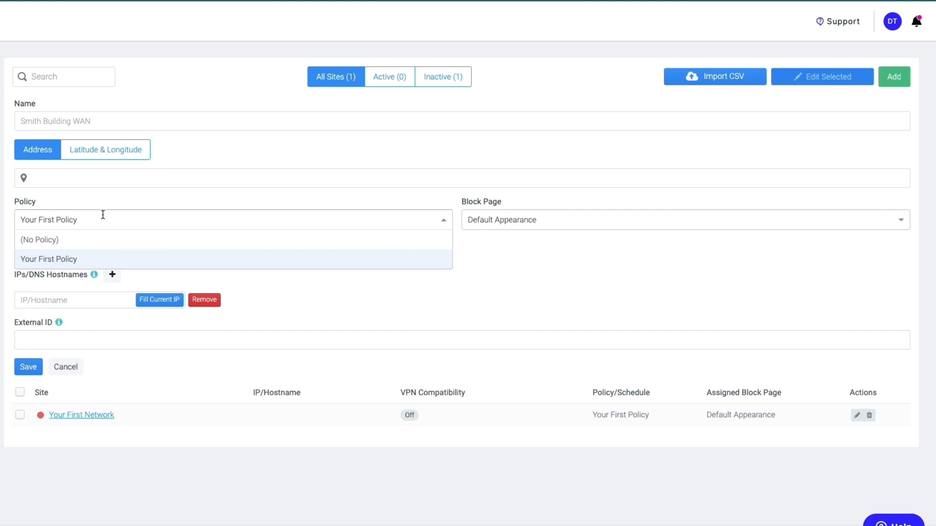
pyautogui.click(48, 259)
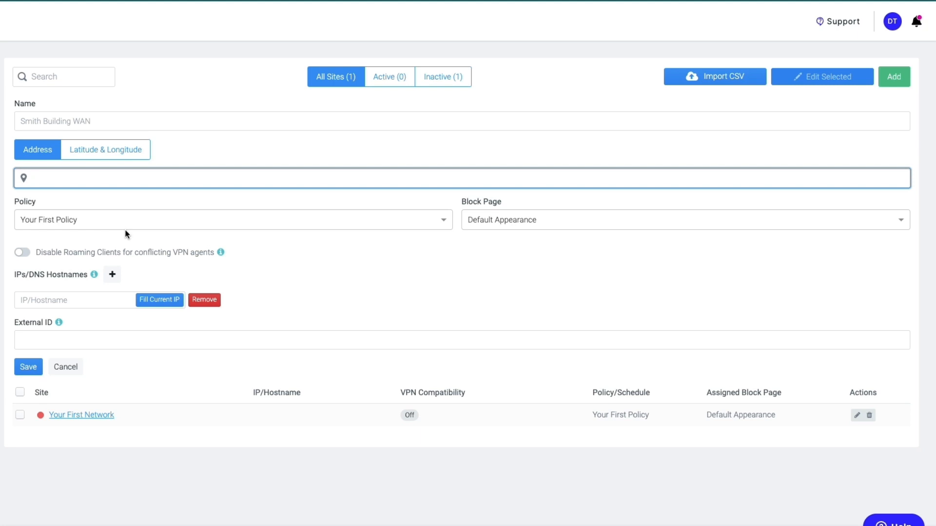
pyautogui.click(55, 214)
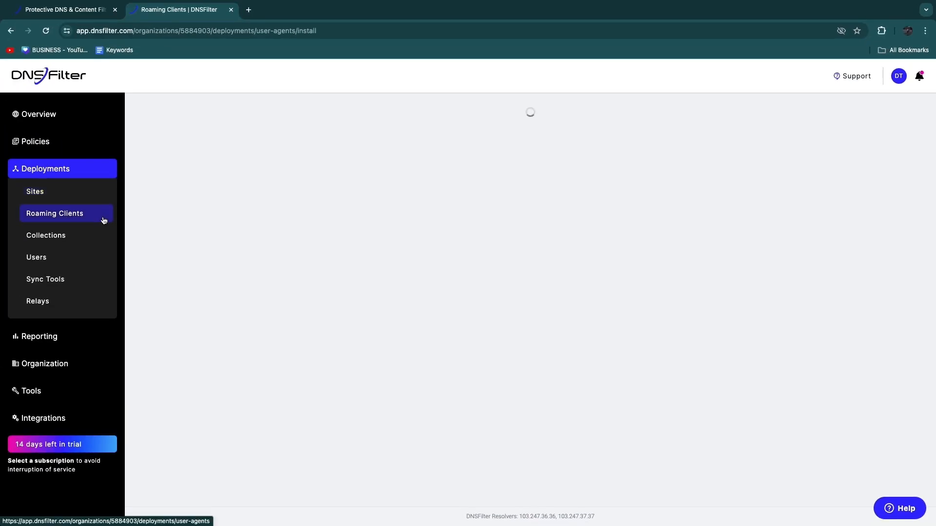
# - Read the Roaming Client install introduction, then view the empty Collections page
pyautogui.click(54, 214)
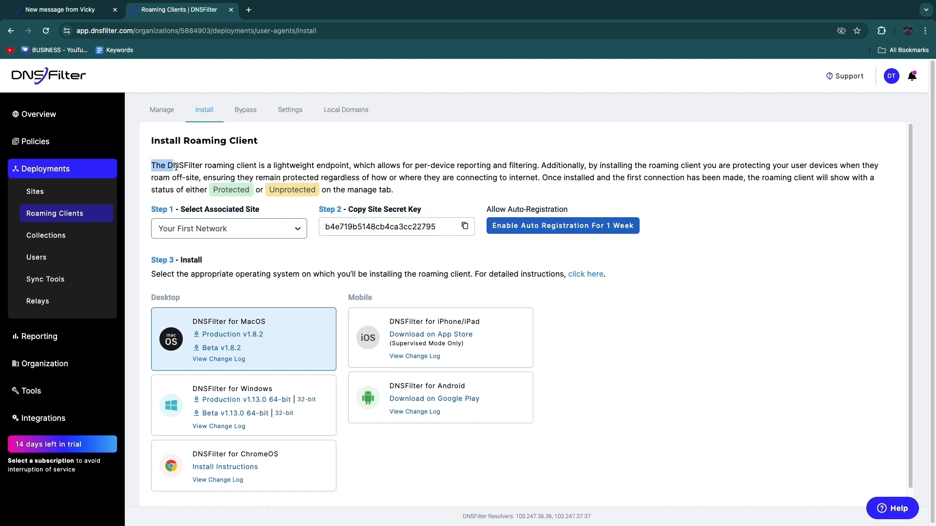
pyautogui.moveTo(151, 165); pyautogui.dragTo(325, 165)
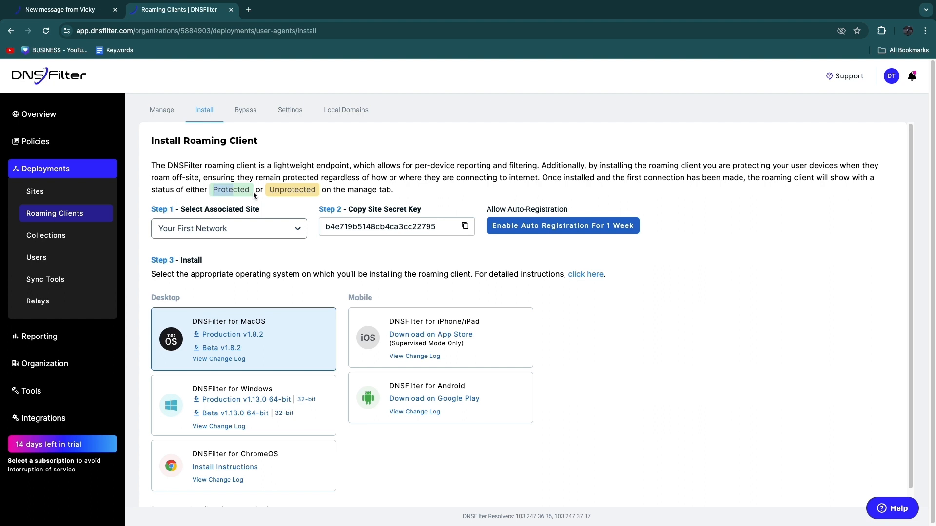
pyautogui.click(46, 235)
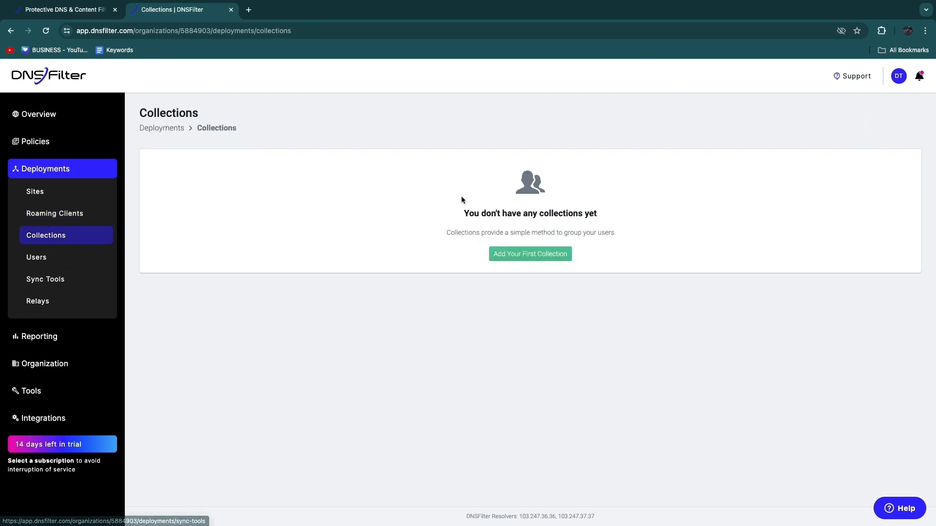
# - Read the Collections description, then view the deployment Users and empty Sync Tools pages
pyautogui.moveTo(480, 232); pyautogui.dragTo(579, 232)
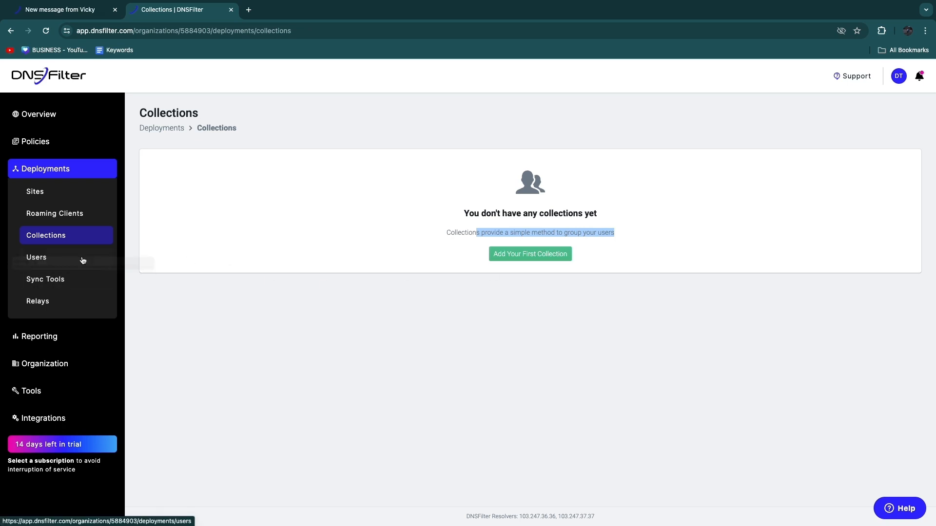
pyautogui.click(46, 279)
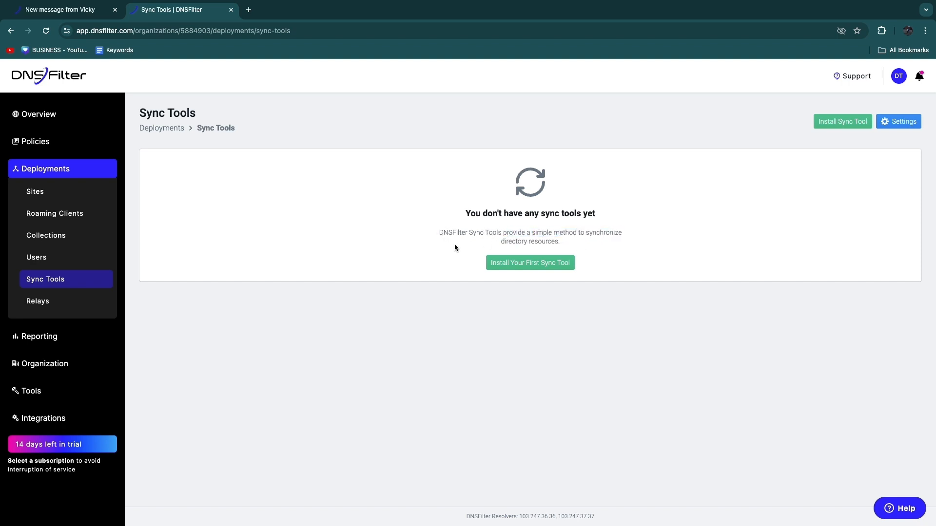
pyautogui.click(38, 301)
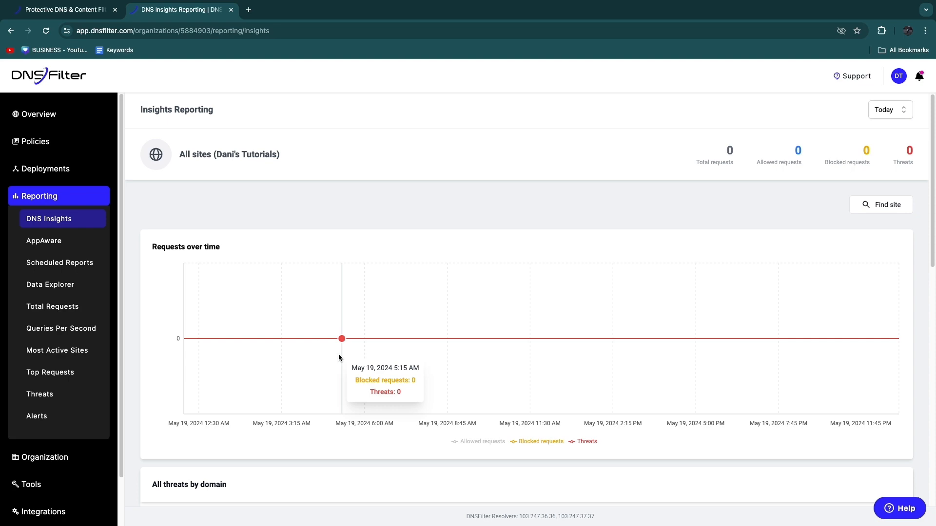
# - Scroll through the DNS Insights charts and deployment stats showing zero requests
pyautogui.scroll(-3)
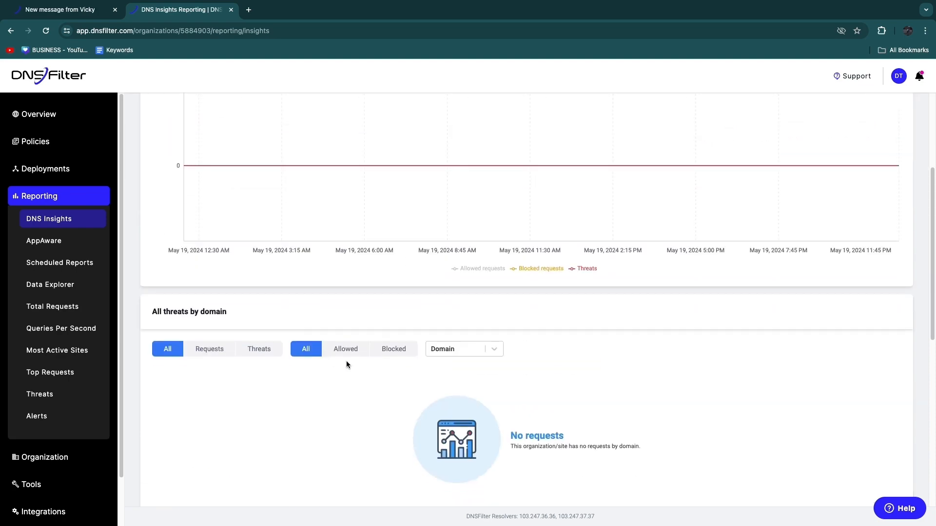
pyautogui.scroll(-3)
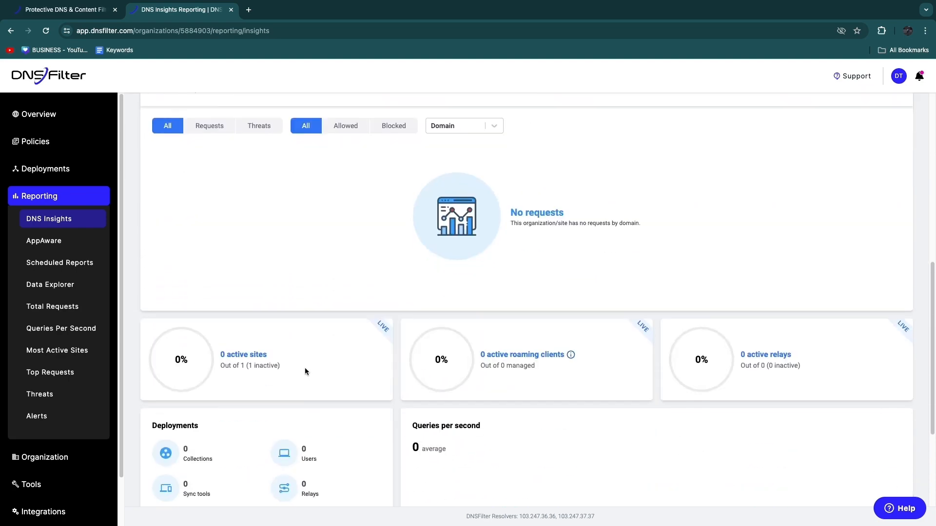
pyautogui.scroll(3)
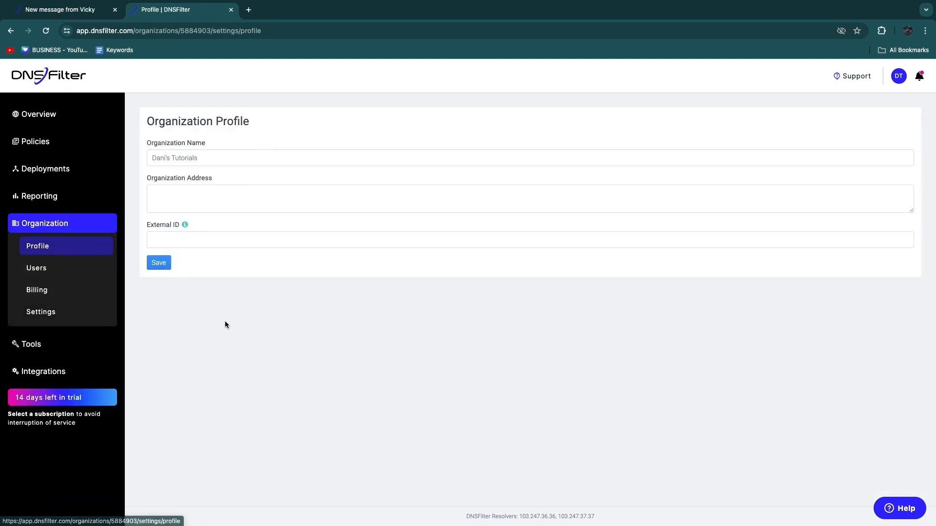
# - View the one-owner Users list and Add User form, closing it, then reach Billing
pyautogui.click(36, 268)
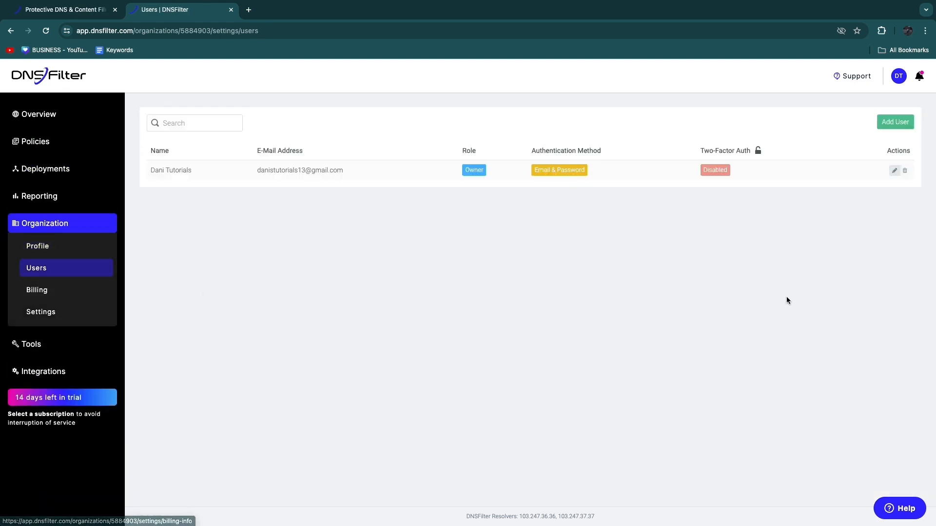
pyautogui.click(896, 122)
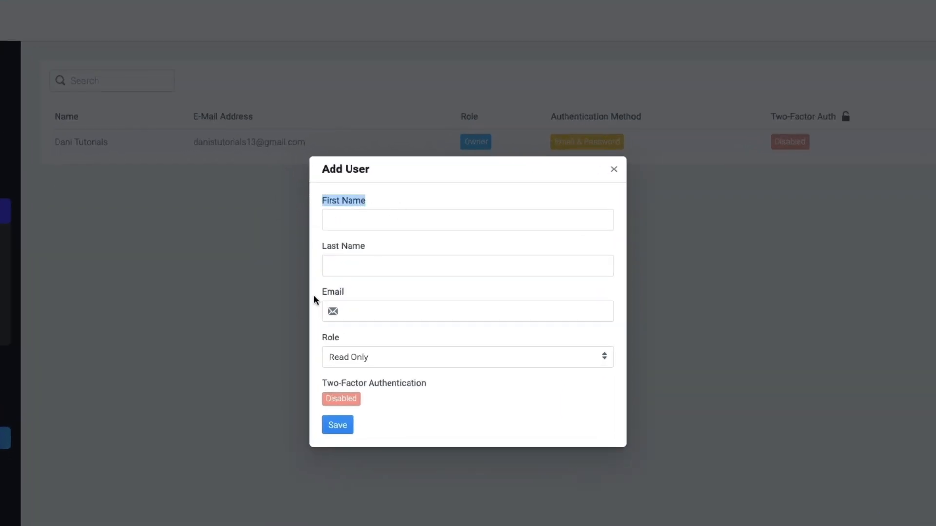
pyautogui.moveTo(397, 340)
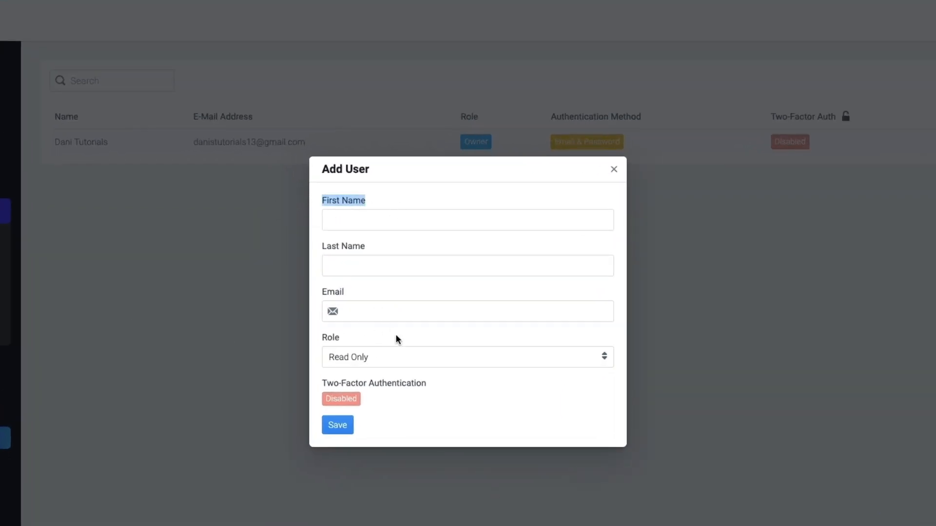
pyautogui.click(614, 169)
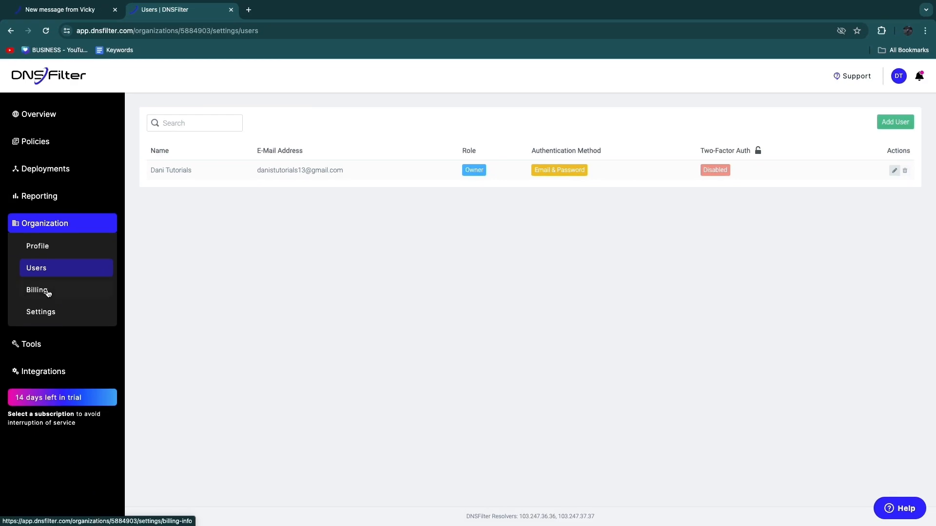
pyautogui.click(37, 290)
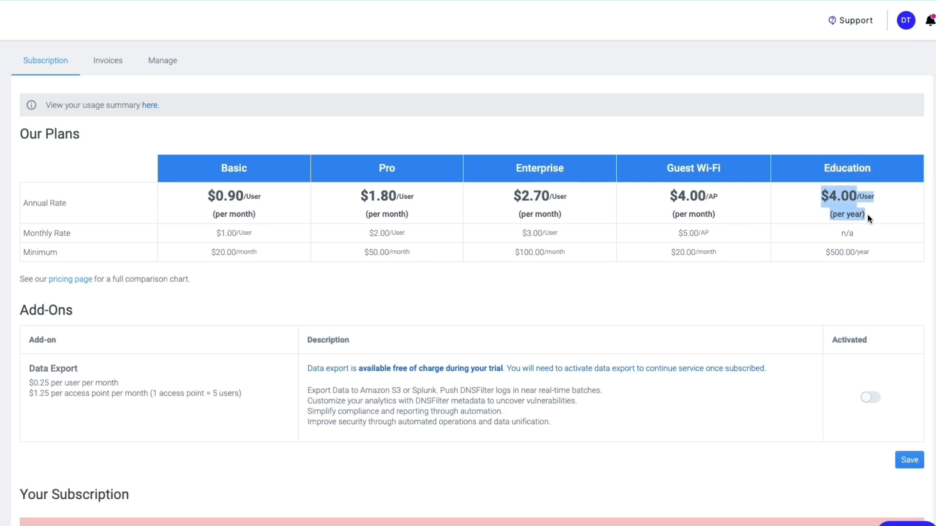
pyautogui.moveTo(706, 317)
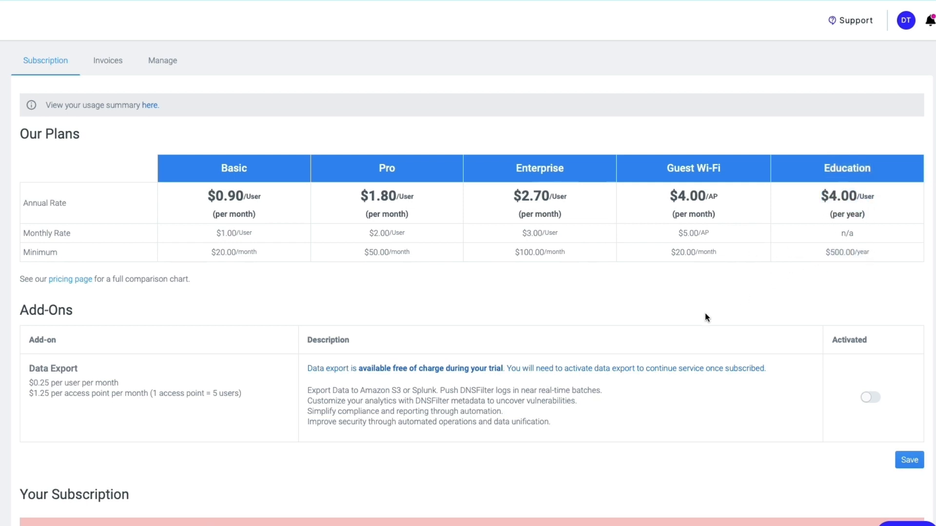
pyautogui.moveTo(646, 286)
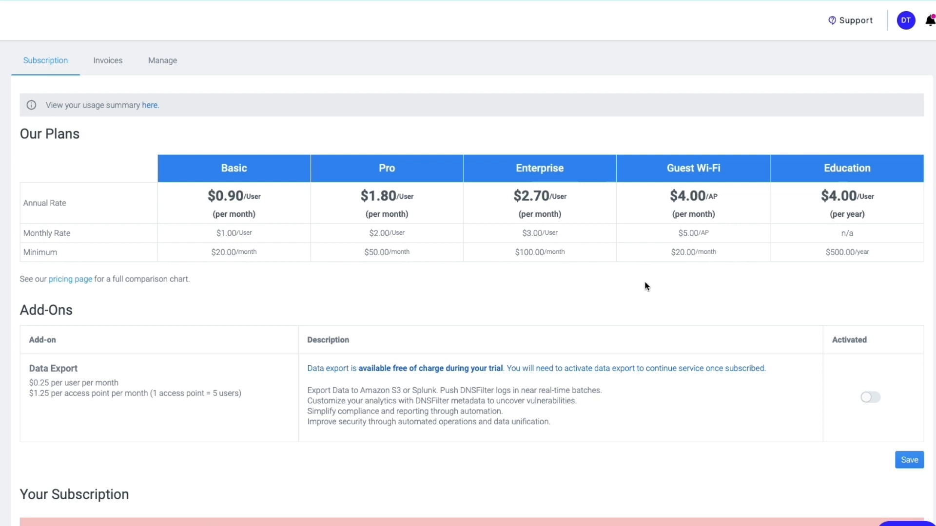
pyautogui.moveTo(531, 176)
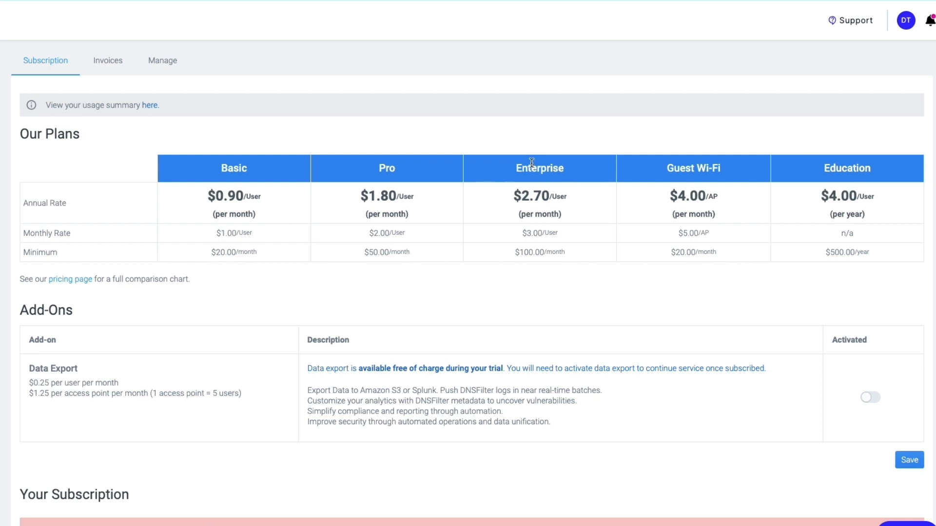
pyautogui.moveTo(434, 249)
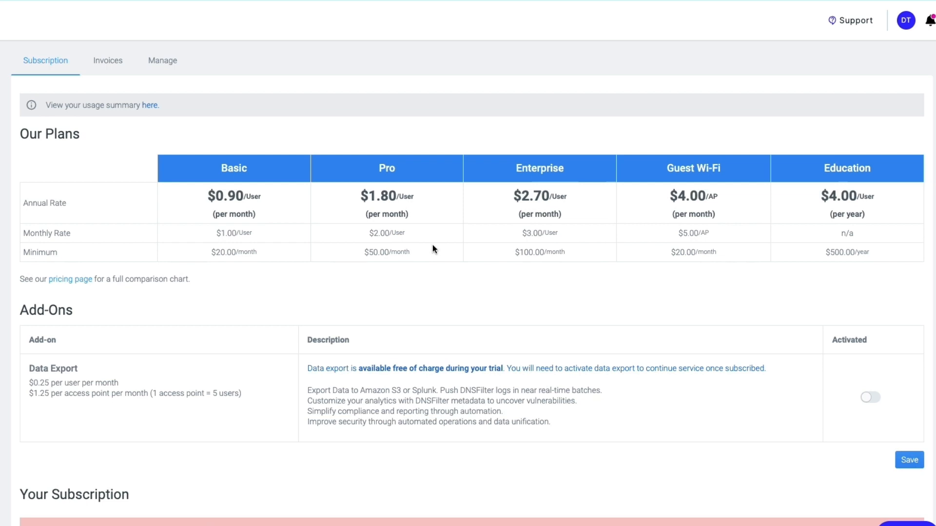
pyautogui.moveTo(176, 146)
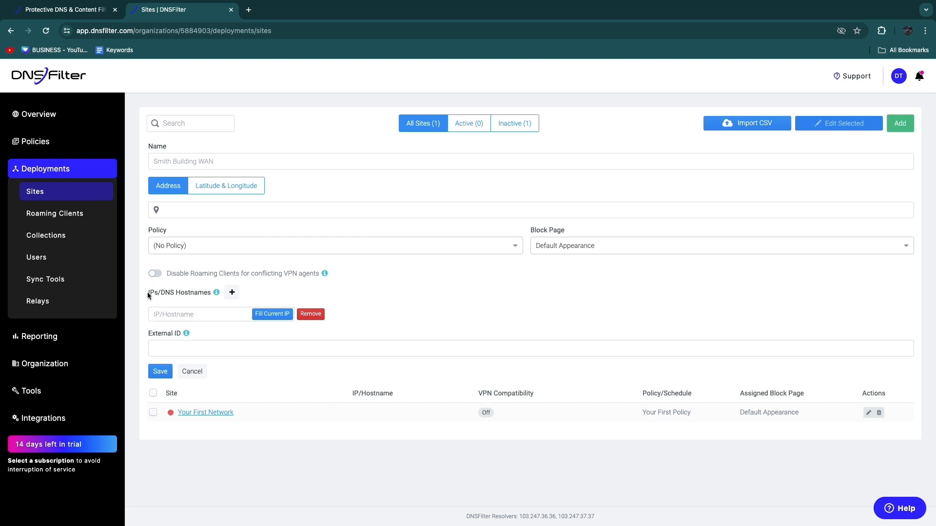
pyautogui.moveTo(218, 292)
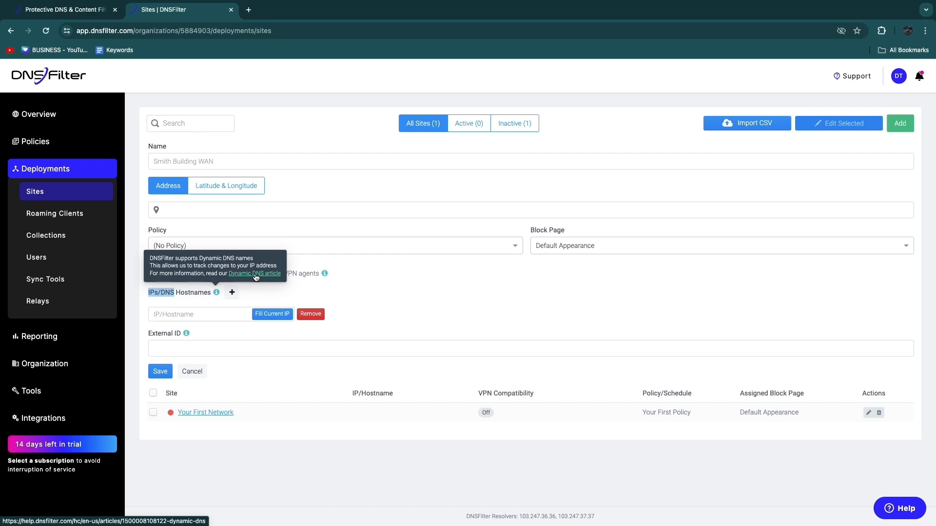
pyautogui.moveTo(369, 240)
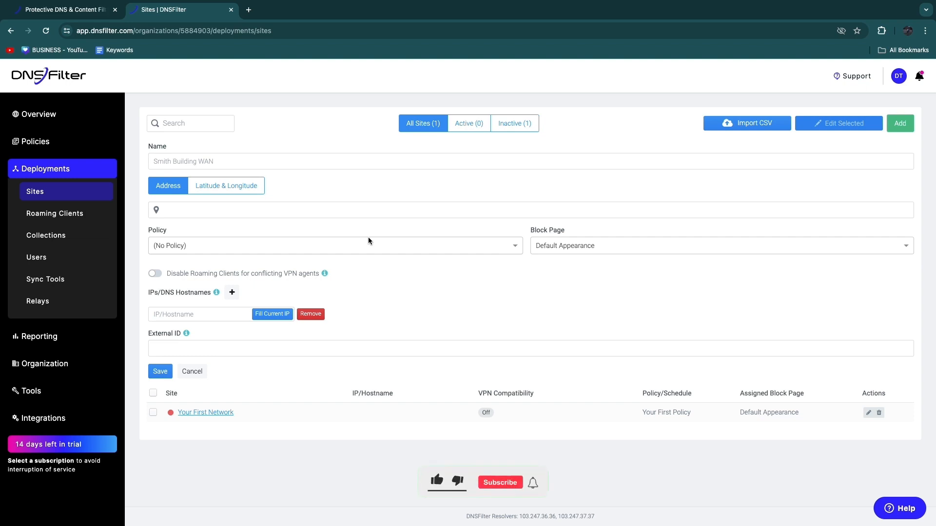
# - Read the Dynamic DNS tooltip on the IPs/DNS Hostnames field of the site form
pyautogui.click(500, 483)
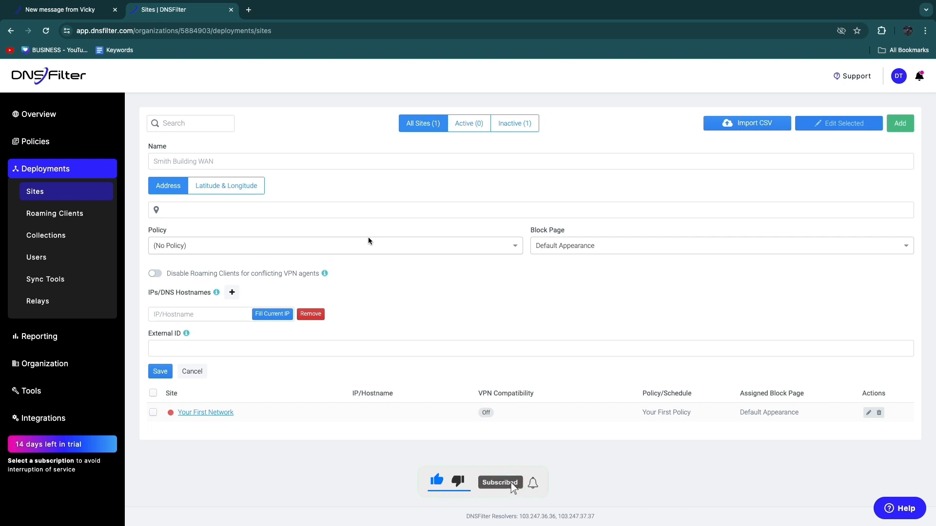